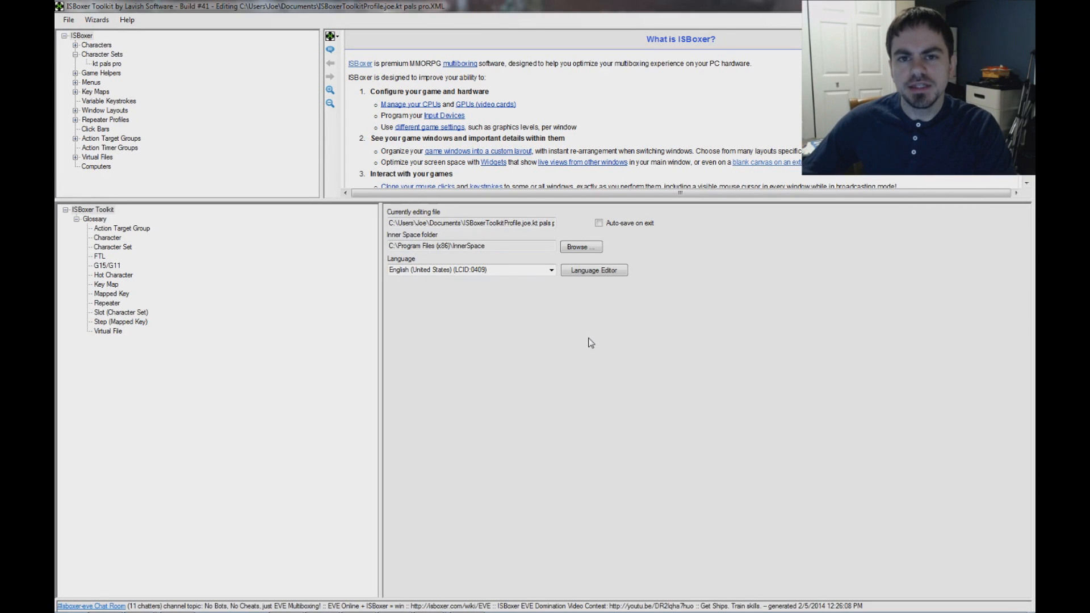
pyautogui.moveTo(572, 216)
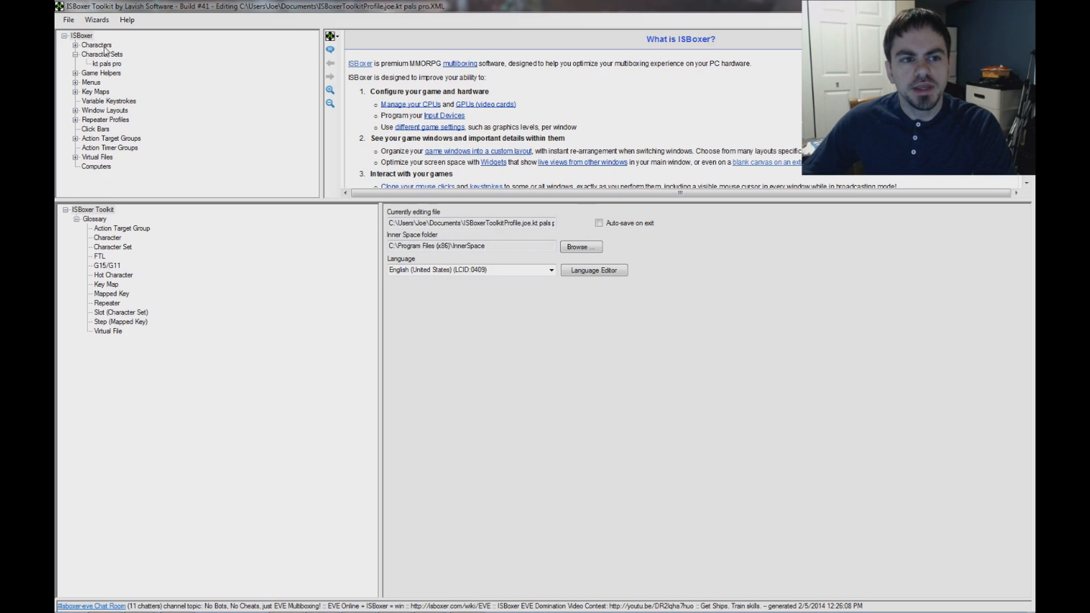
# Step: Select the kt pals pro character set and its Slot 2 settings
pyautogui.click(102, 63)
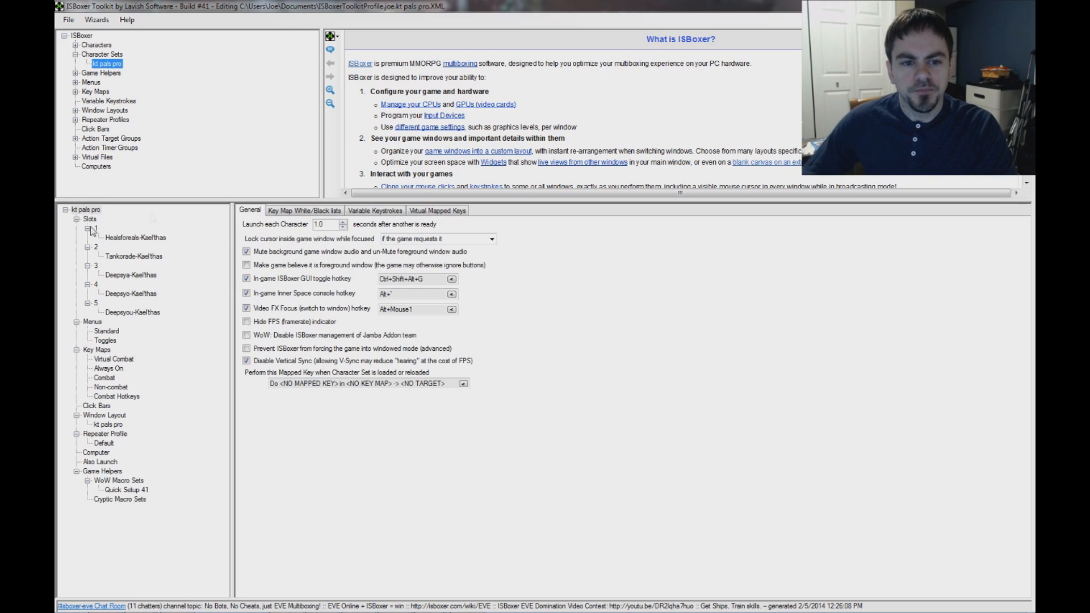
pyautogui.click(79, 244)
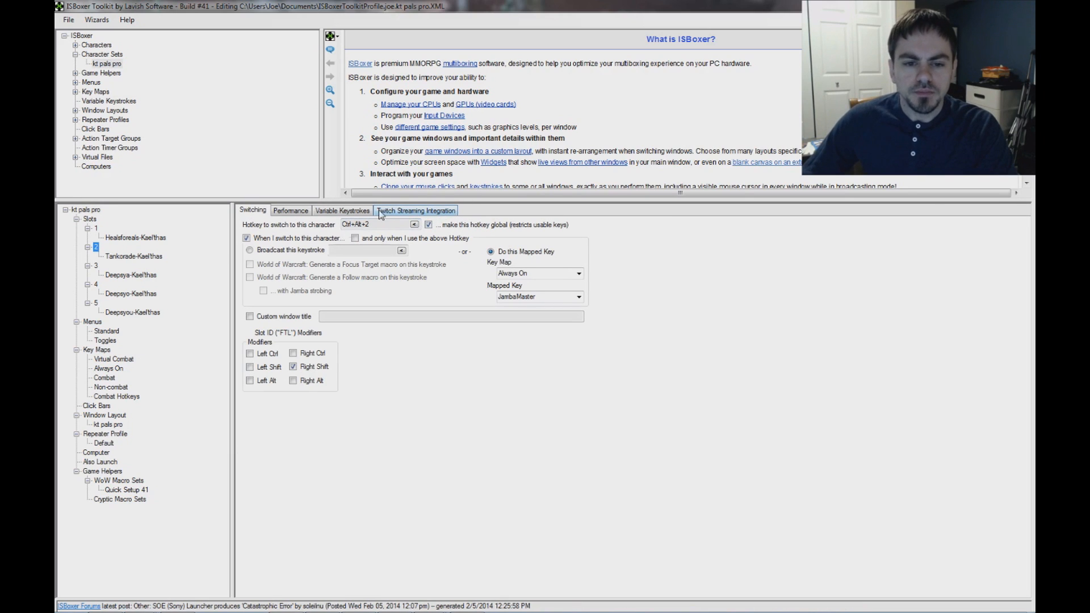
pyautogui.moveTo(442, 225)
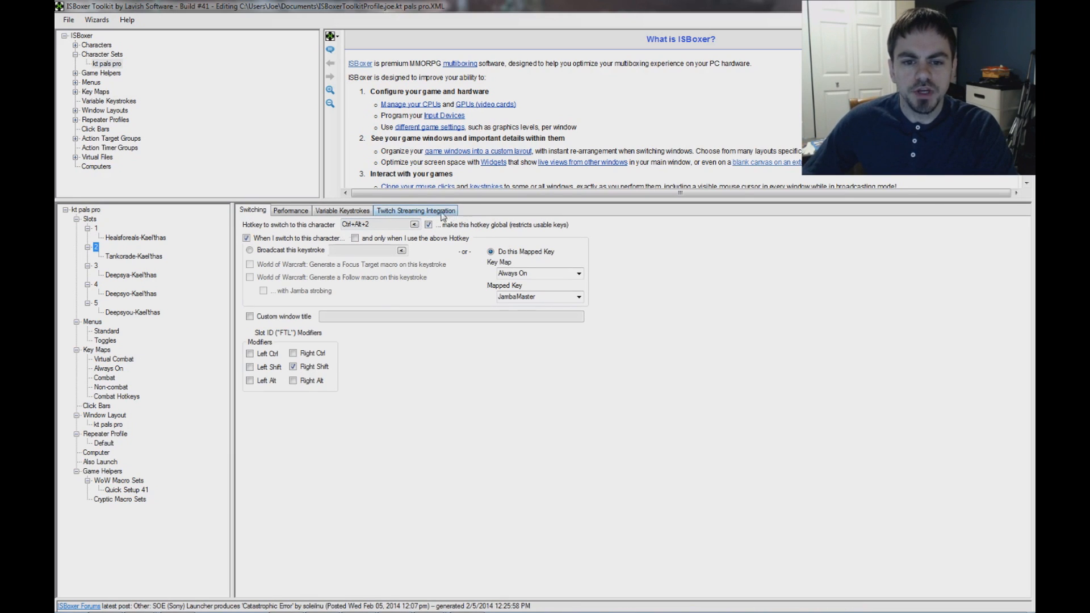
# Step: Show slot 2's Twitch Streaming Integration settings
pyautogui.click(416, 210)
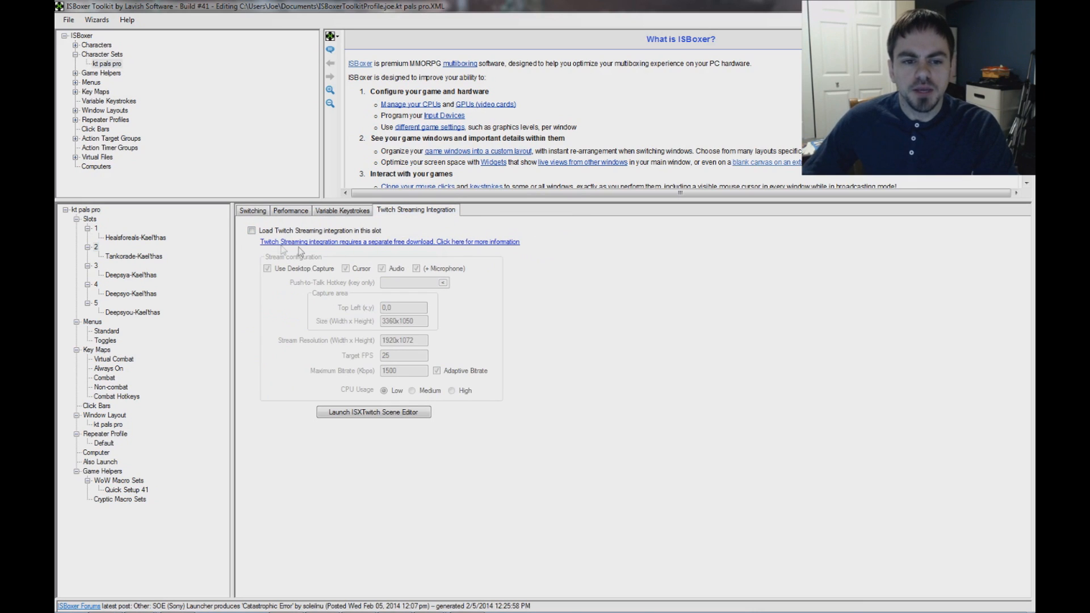
pyautogui.moveTo(270, 247)
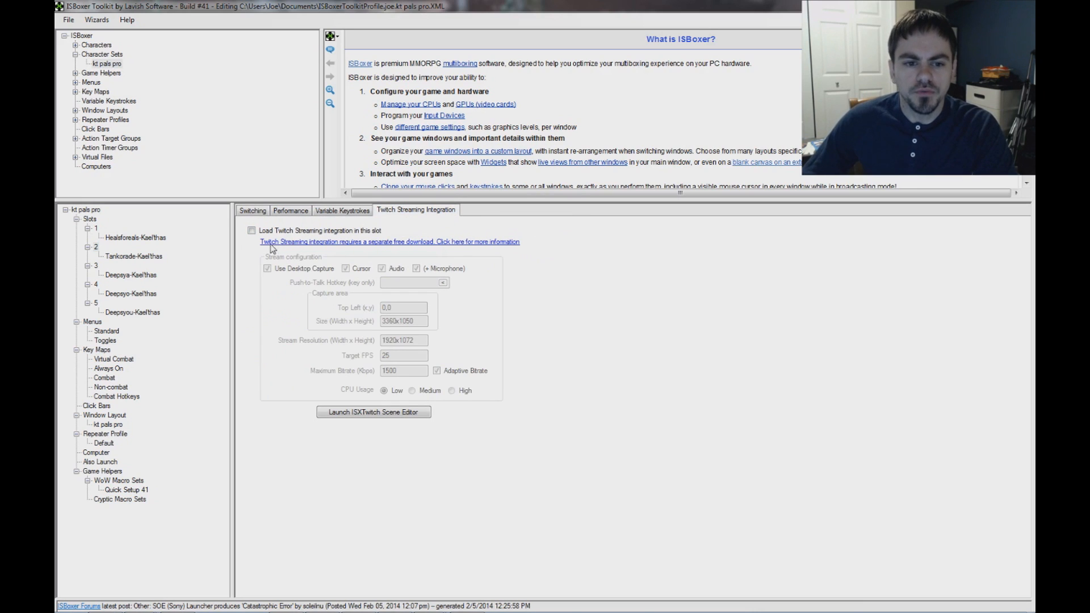
pyautogui.moveTo(343, 247)
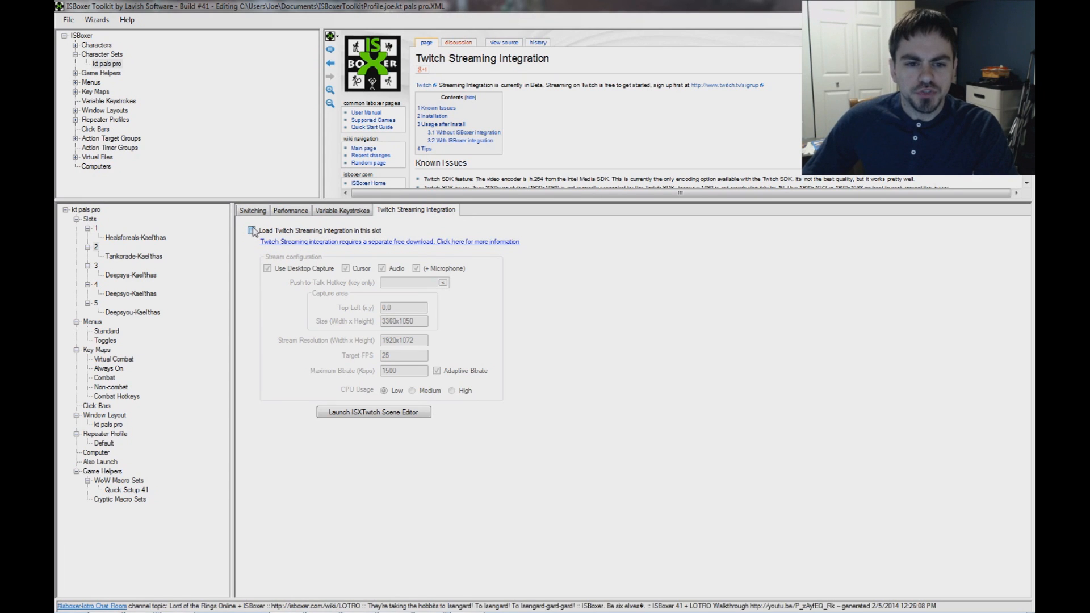
# Step: Enable Twitch streaming integration for slot 2 with all CPU cores assigned automatically, confirmed under Performance
pyautogui.click(252, 231)
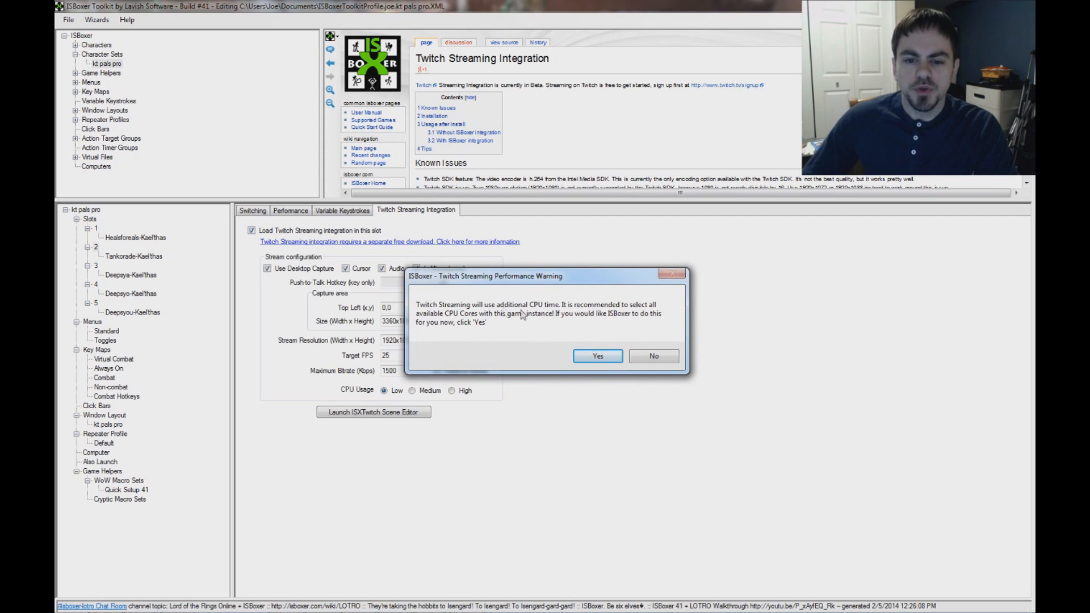
pyautogui.moveTo(644, 310)
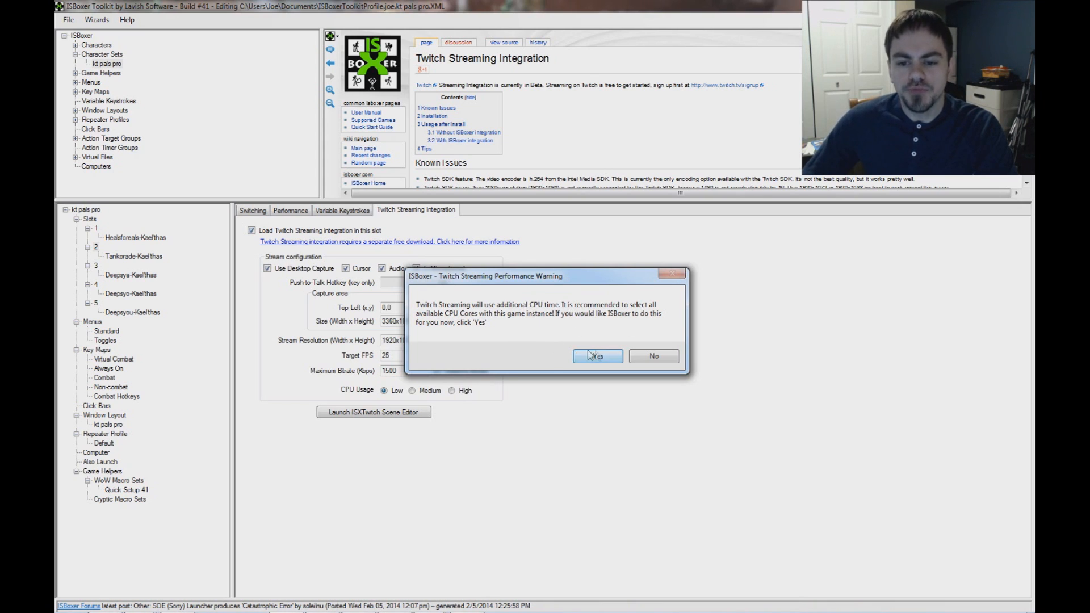
pyautogui.click(597, 355)
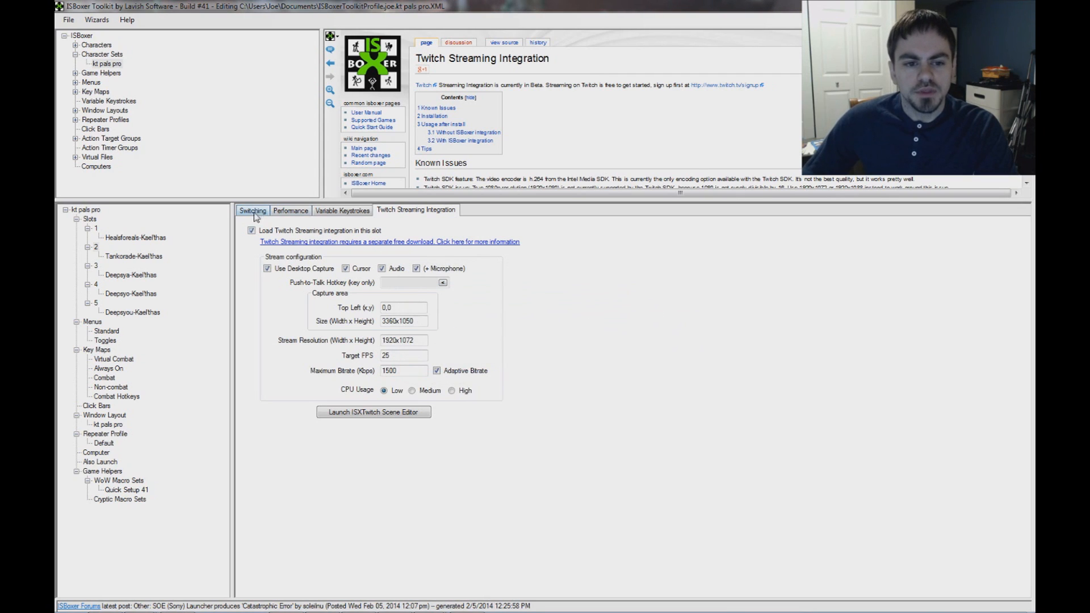
pyautogui.click(289, 211)
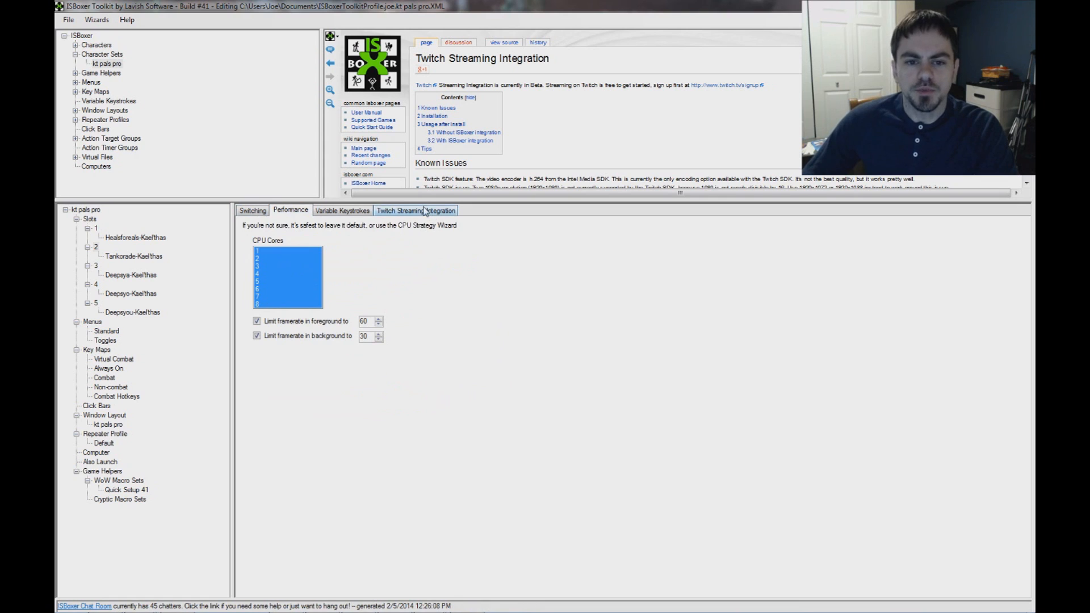
pyautogui.click(416, 210)
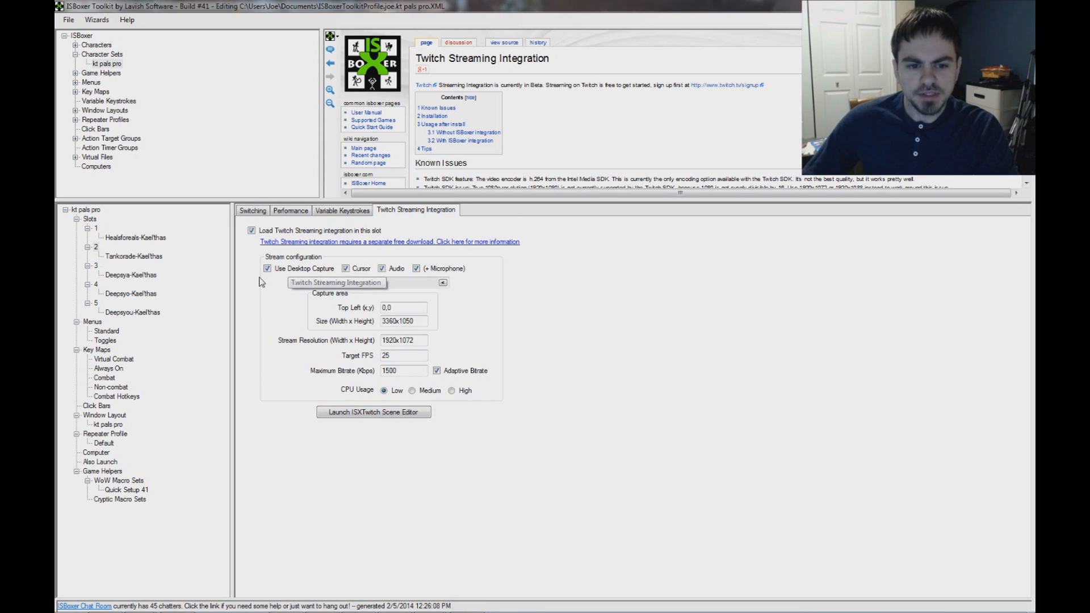
pyautogui.click(266, 268)
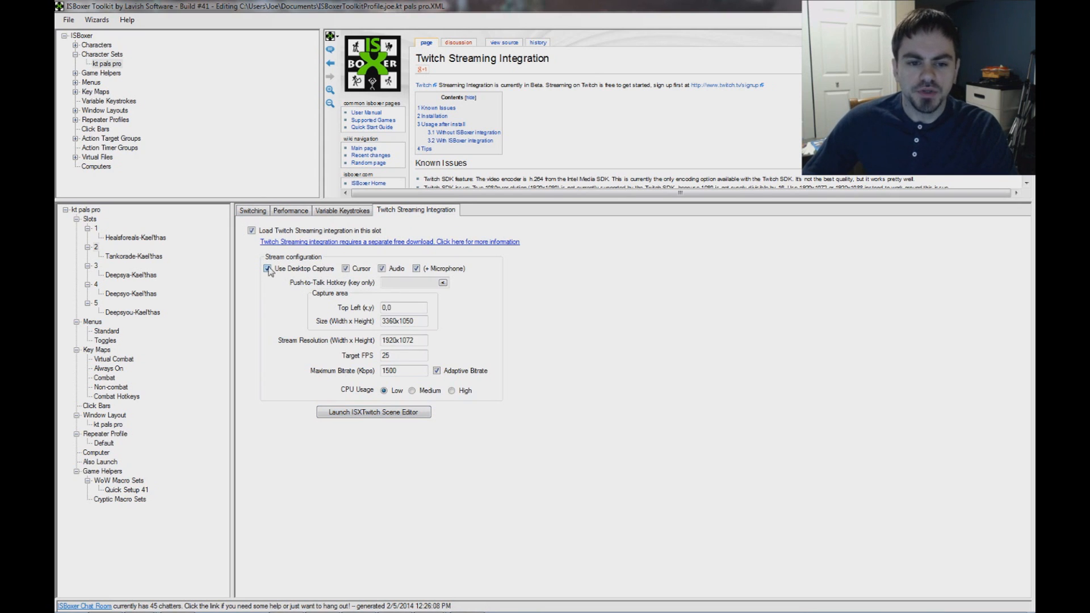
pyautogui.click(267, 268)
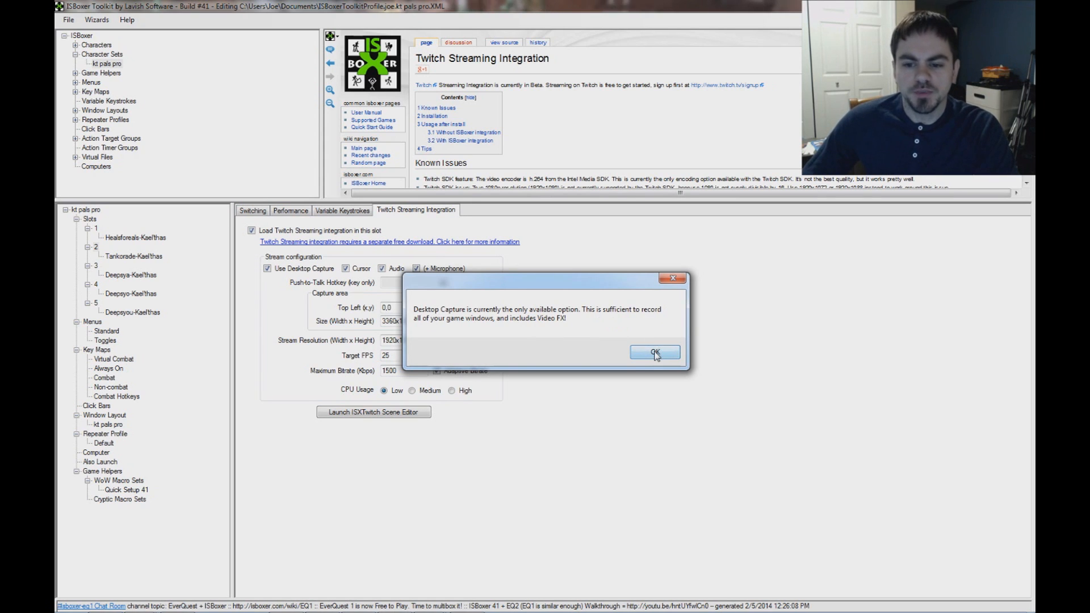
pyautogui.click(654, 352)
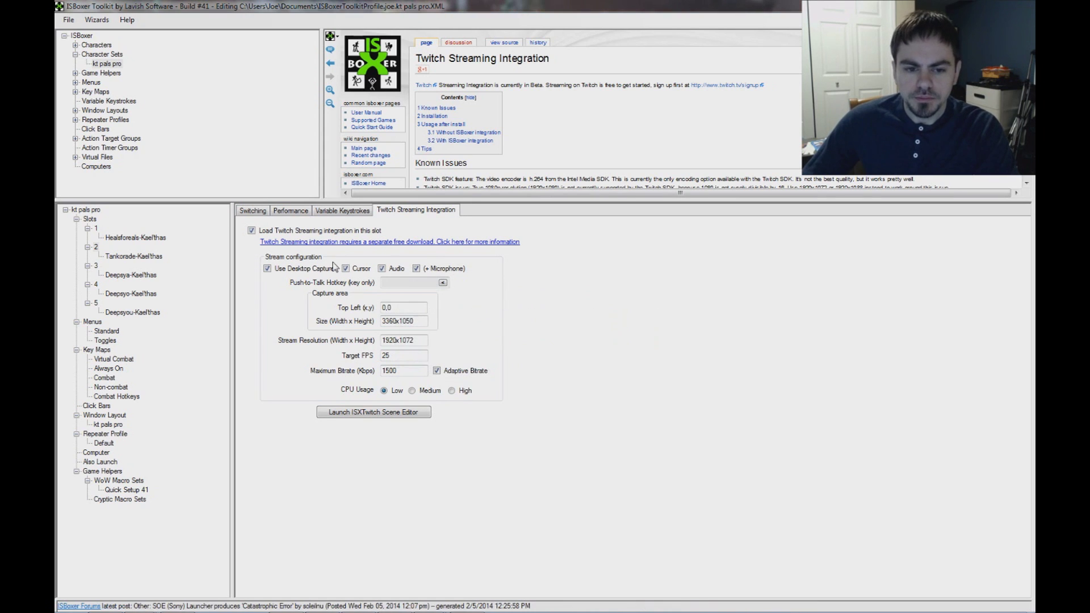
pyautogui.click(344, 268)
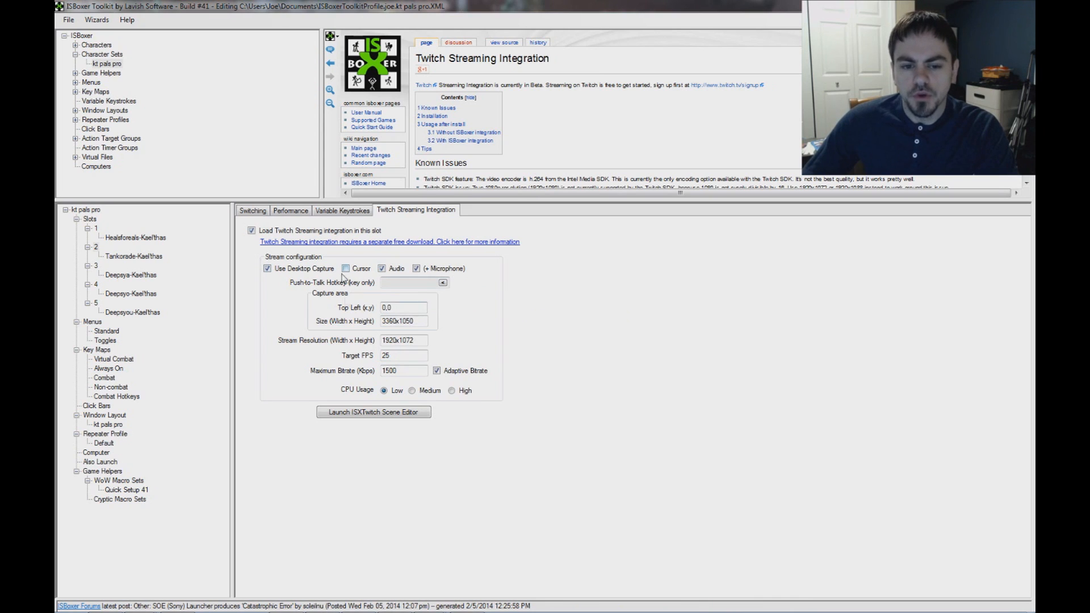
pyautogui.click(345, 268)
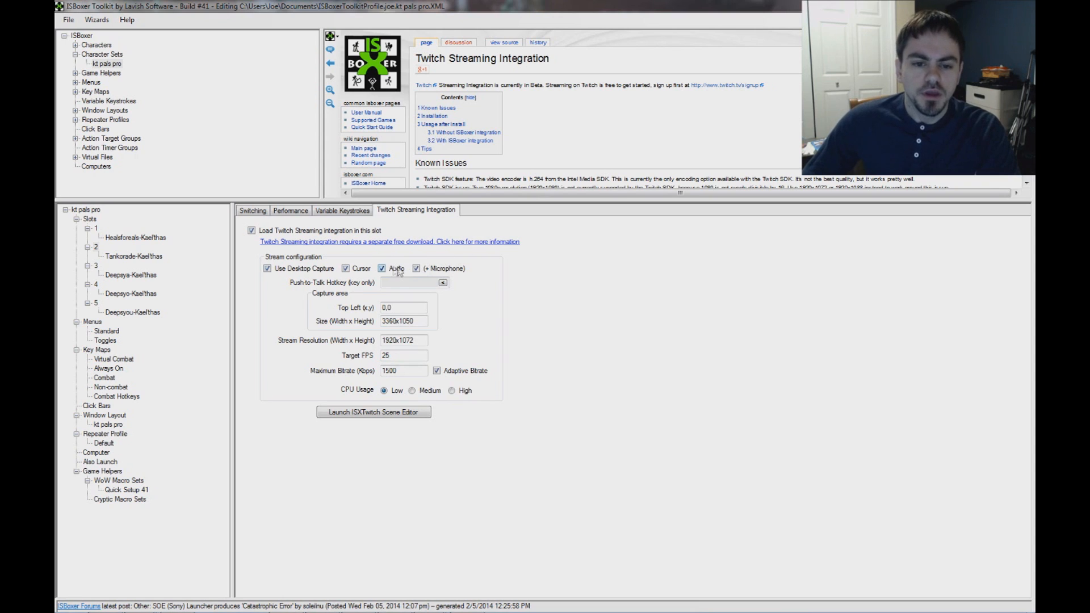
pyautogui.click(415, 268)
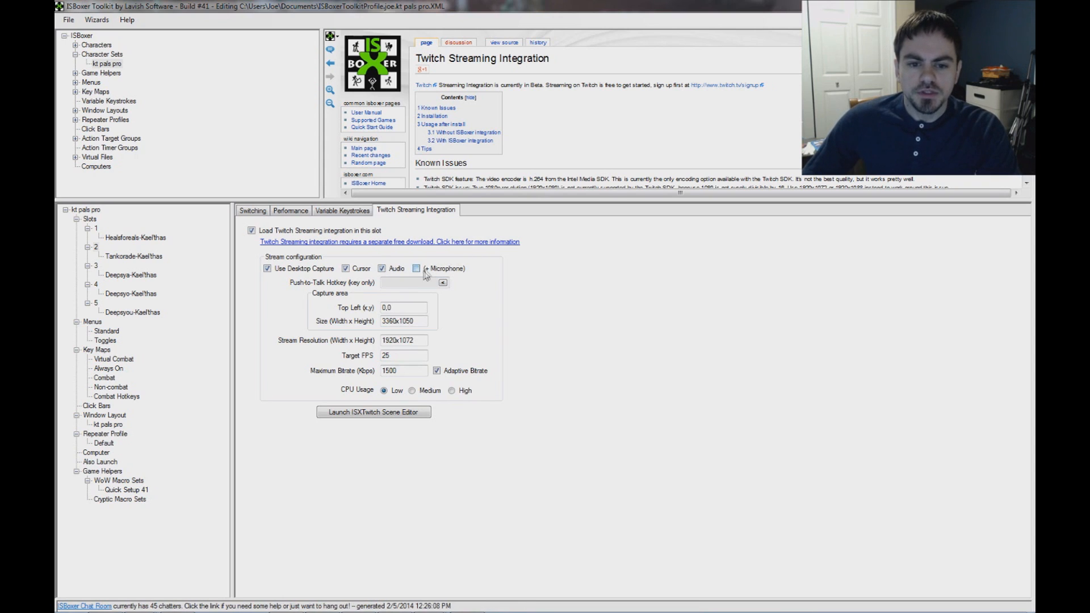
pyautogui.click(415, 268)
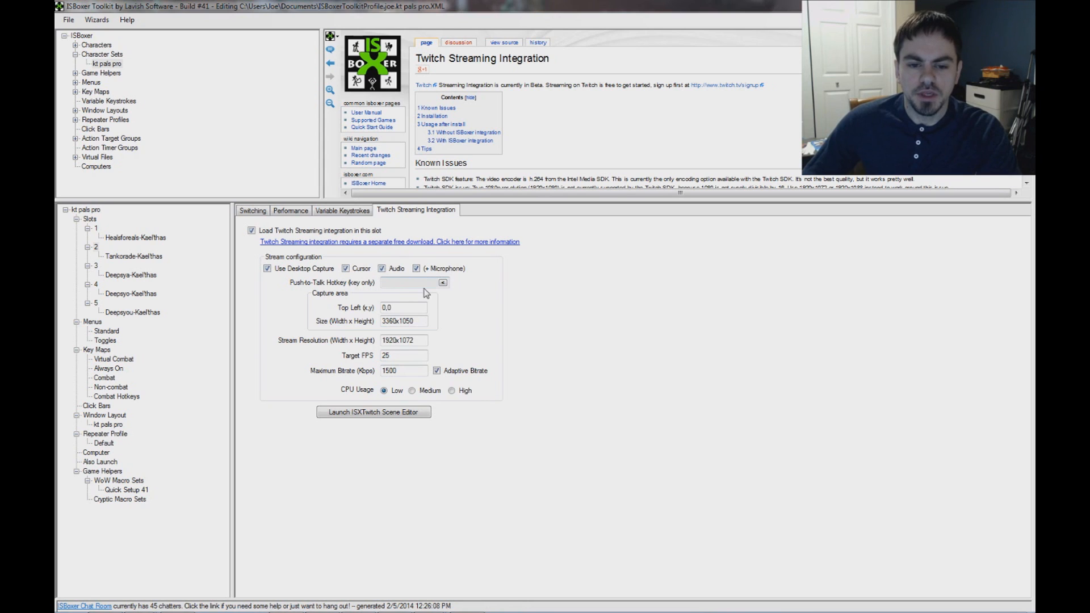
# Step: Focus the Push-to-Talk Hotkey field to set it to Ctrl
pyautogui.click(443, 281)
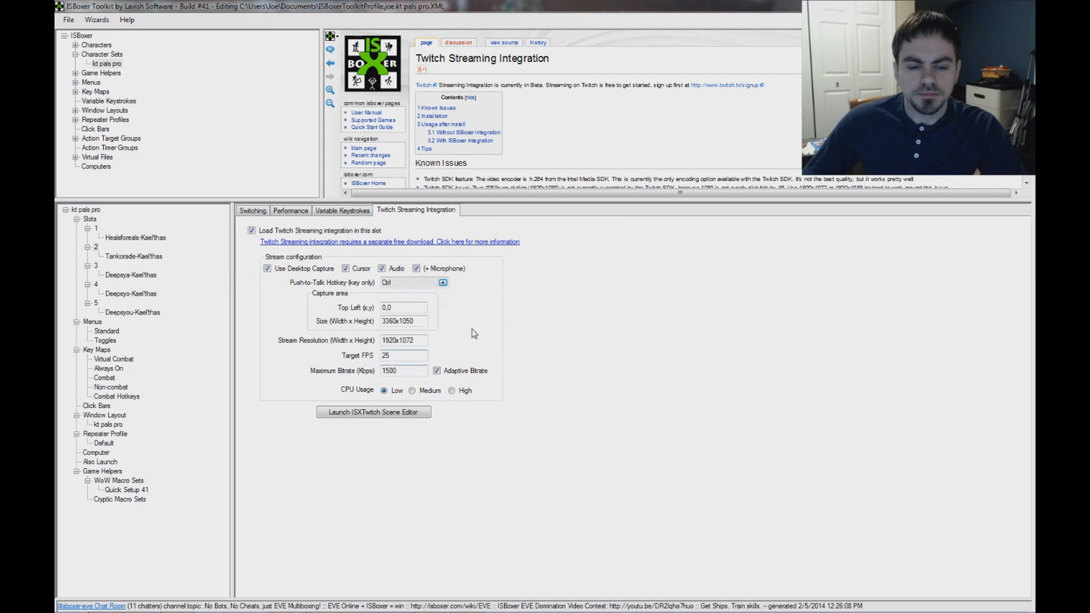
pyautogui.moveTo(315, 316)
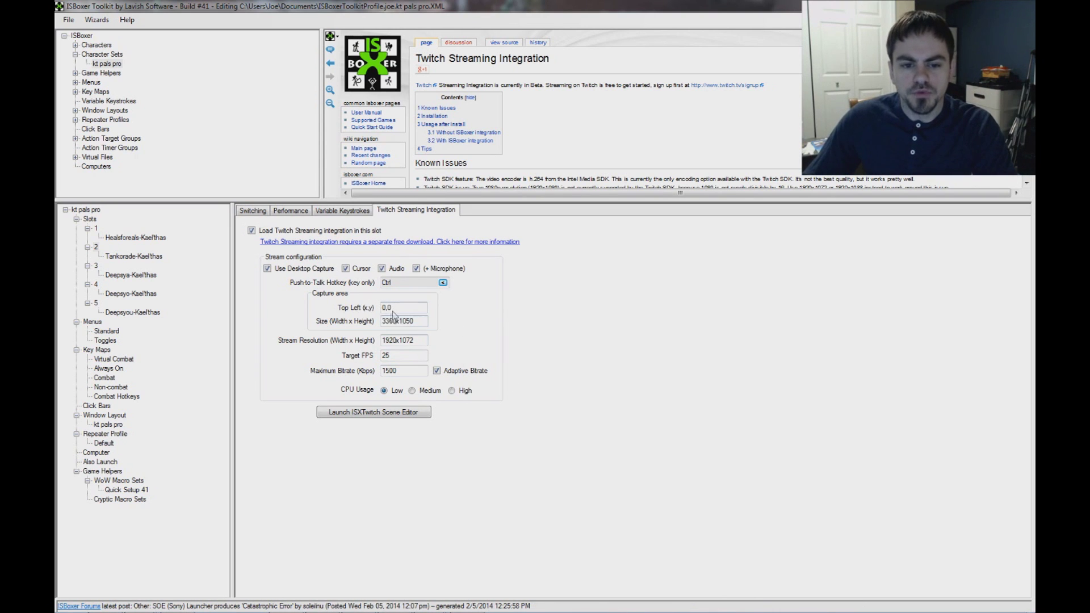
pyautogui.moveTo(309, 248)
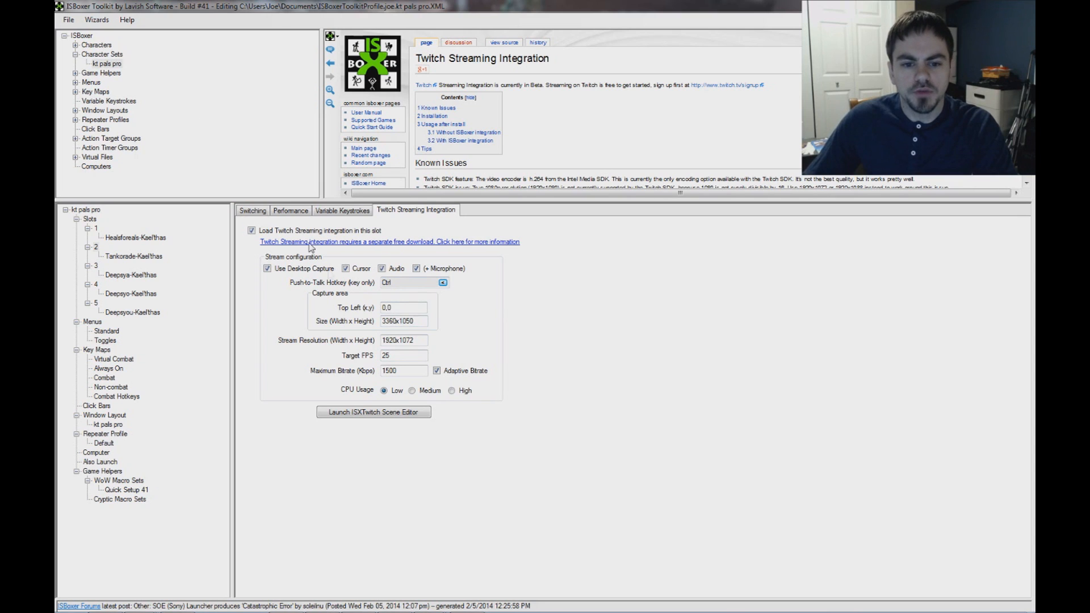
pyautogui.moveTo(361, 327)
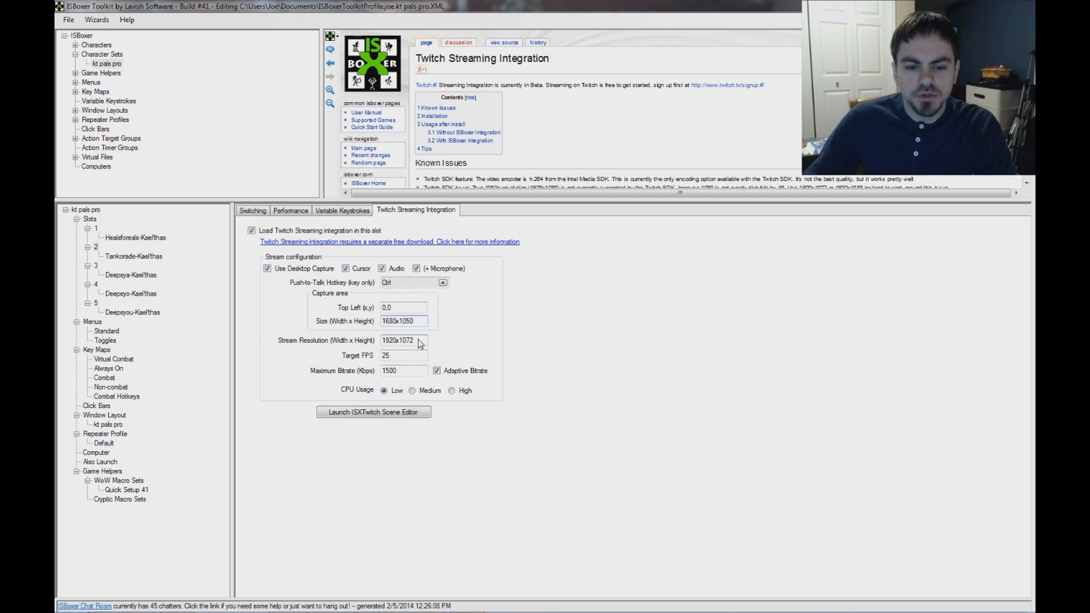
# Step: Enter 1280x720 then 1920x1080 as the stream resolution, accepting the adjusted 1920x1072
pyautogui.write('1280x720')
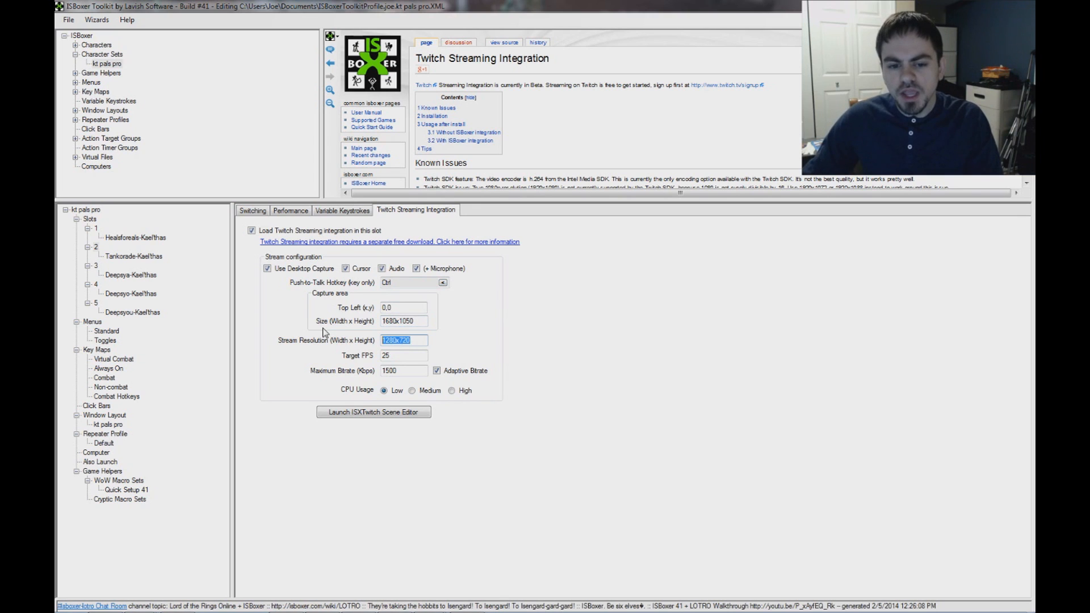
pyautogui.write('1920x1080')
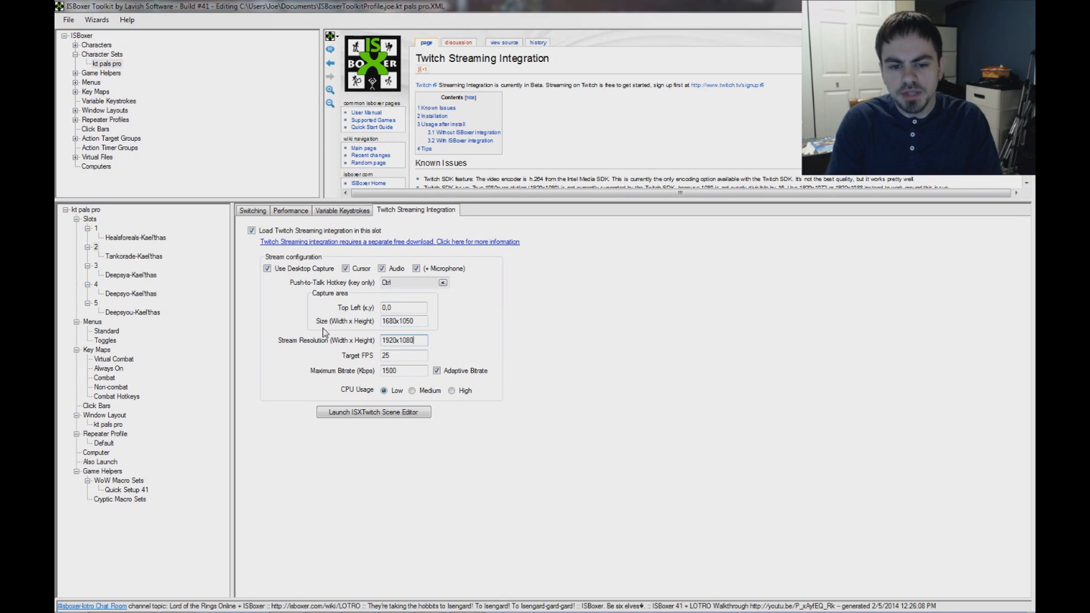
pyautogui.moveTo(415, 359)
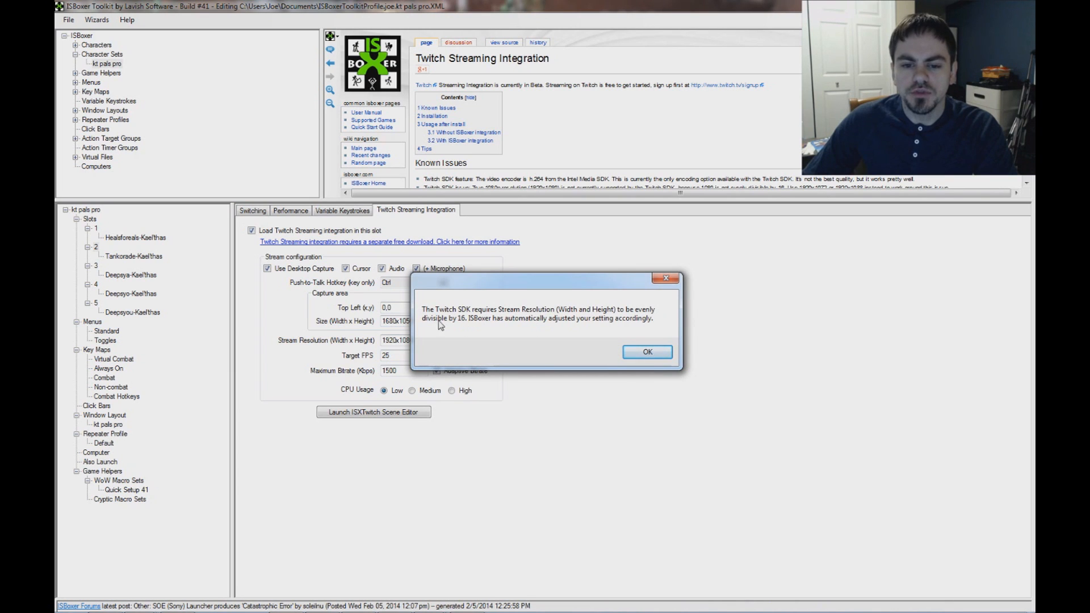
pyautogui.moveTo(584, 295)
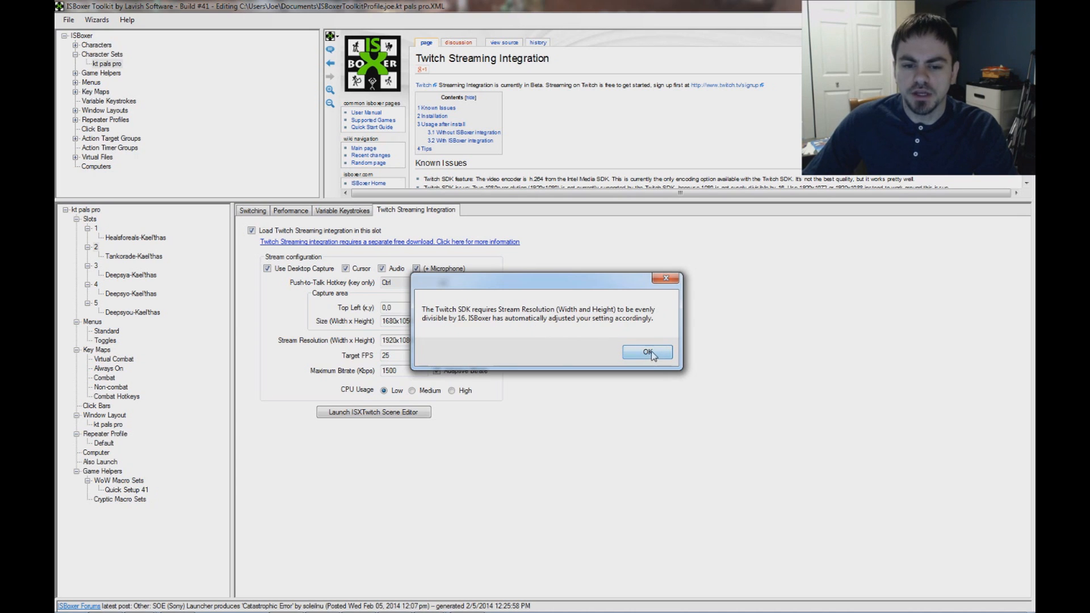
pyautogui.click(647, 352)
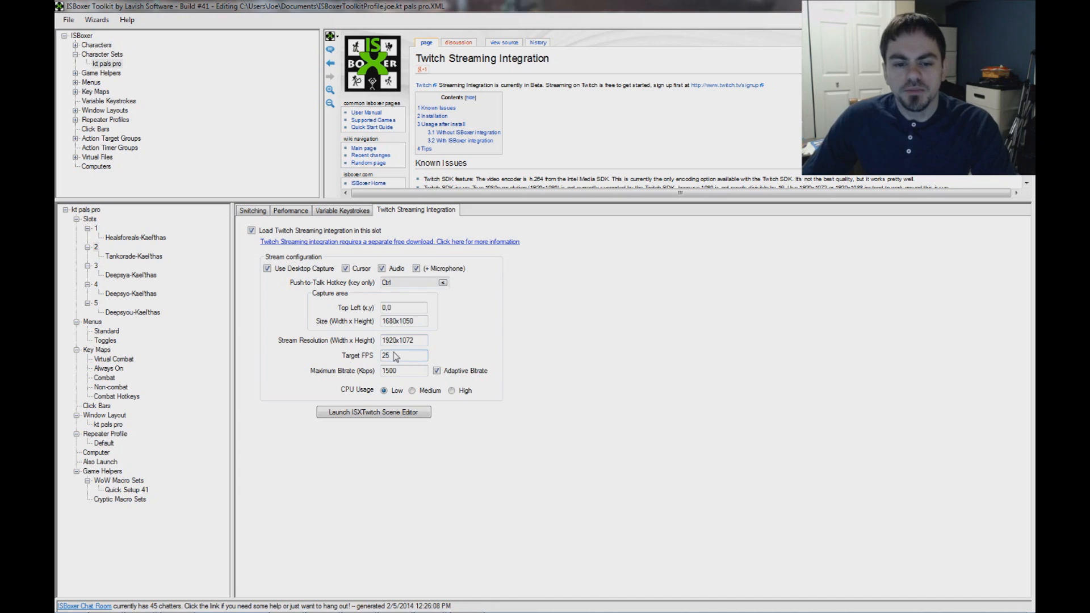
# Step: Set target FPS 20, try 768 then 1500 Kbps maximum bitrate, leaving adaptive bitrate enabled
pyautogui.click(403, 355)
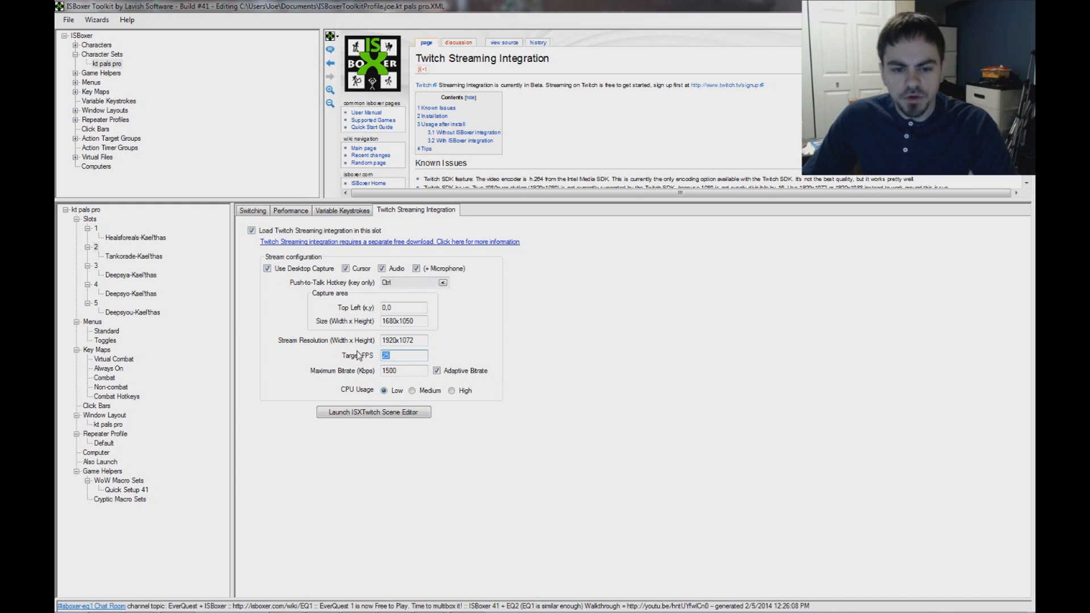
pyautogui.moveTo(404, 360)
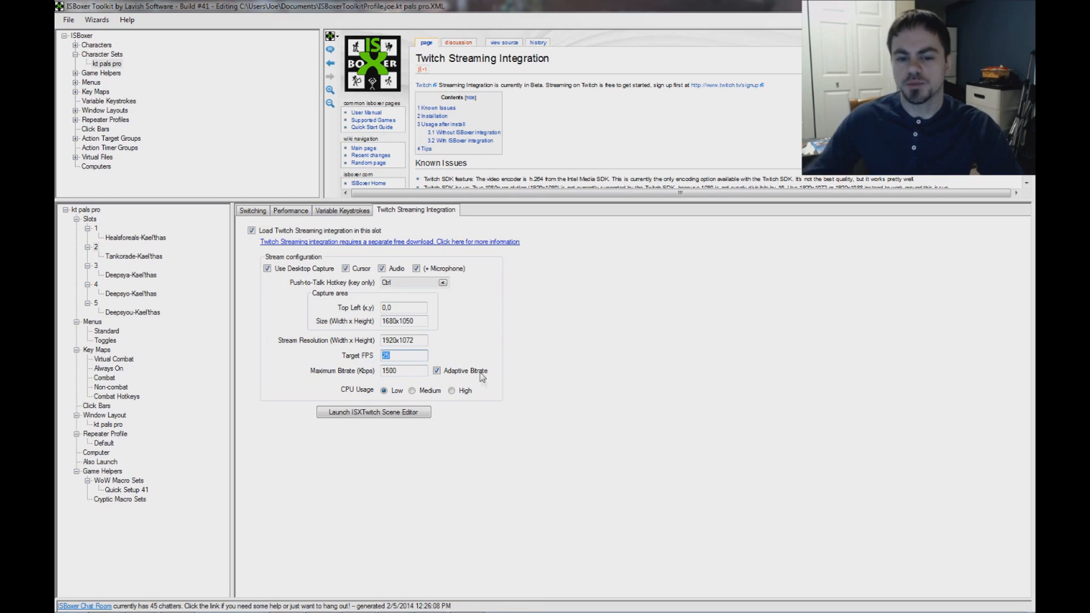
pyautogui.click(436, 370)
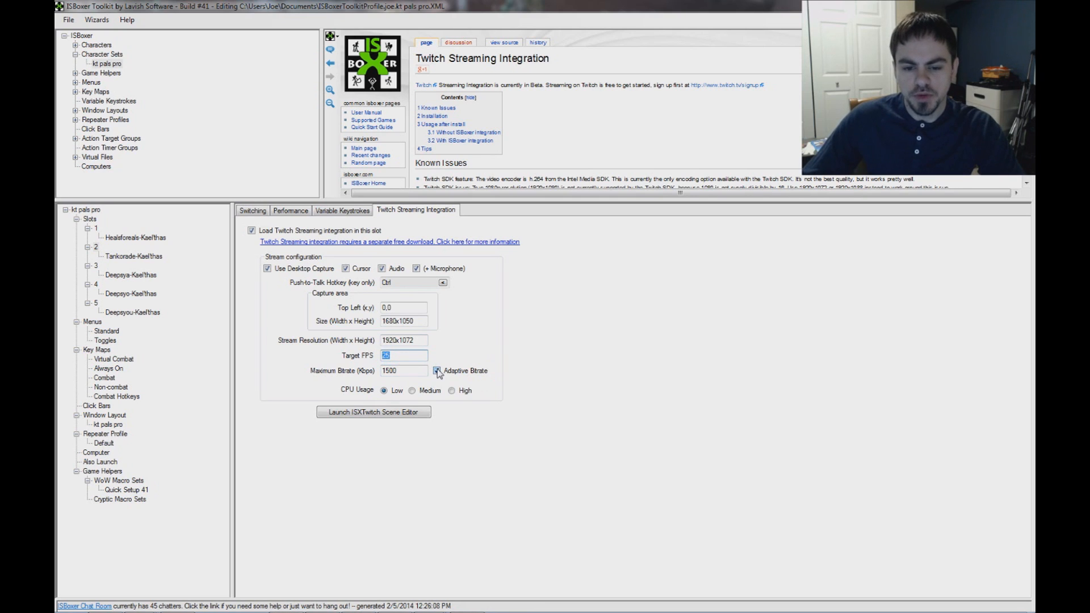
pyautogui.click(403, 370)
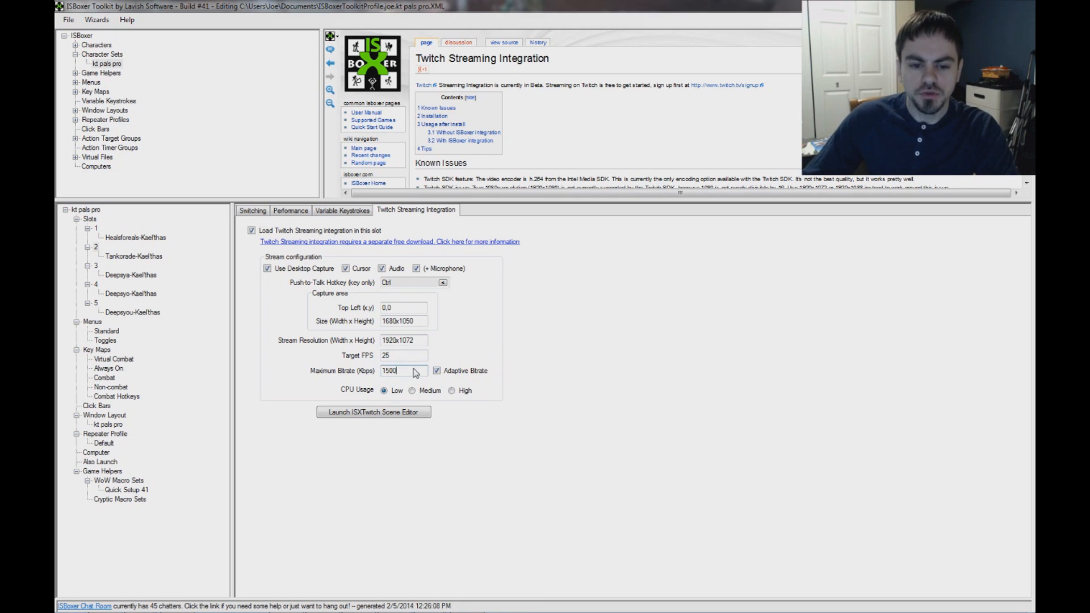
pyautogui.doubleClick(399, 370)
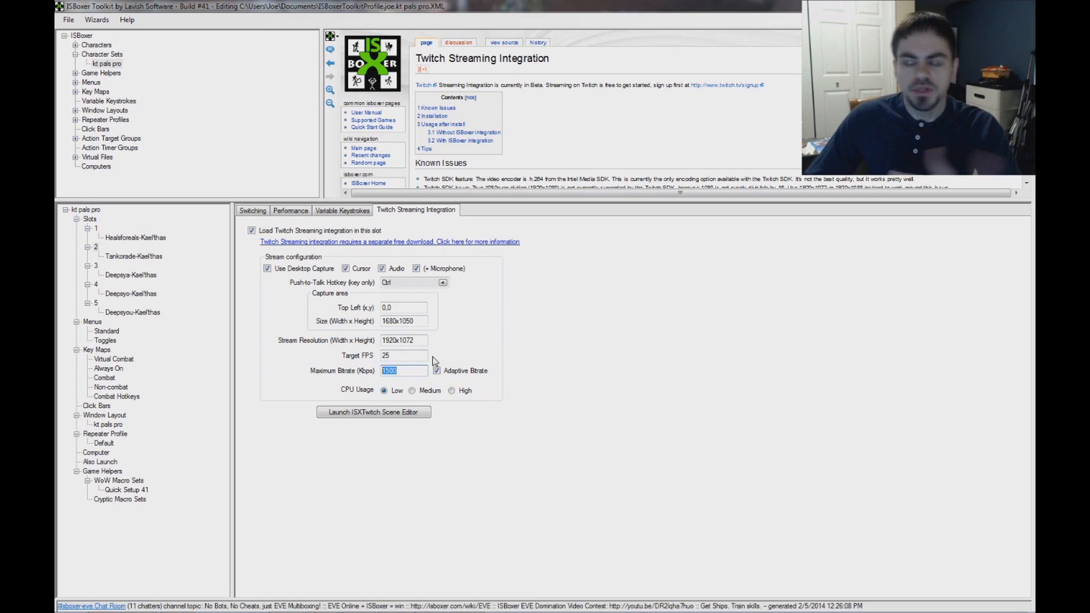
pyautogui.moveTo(432, 310)
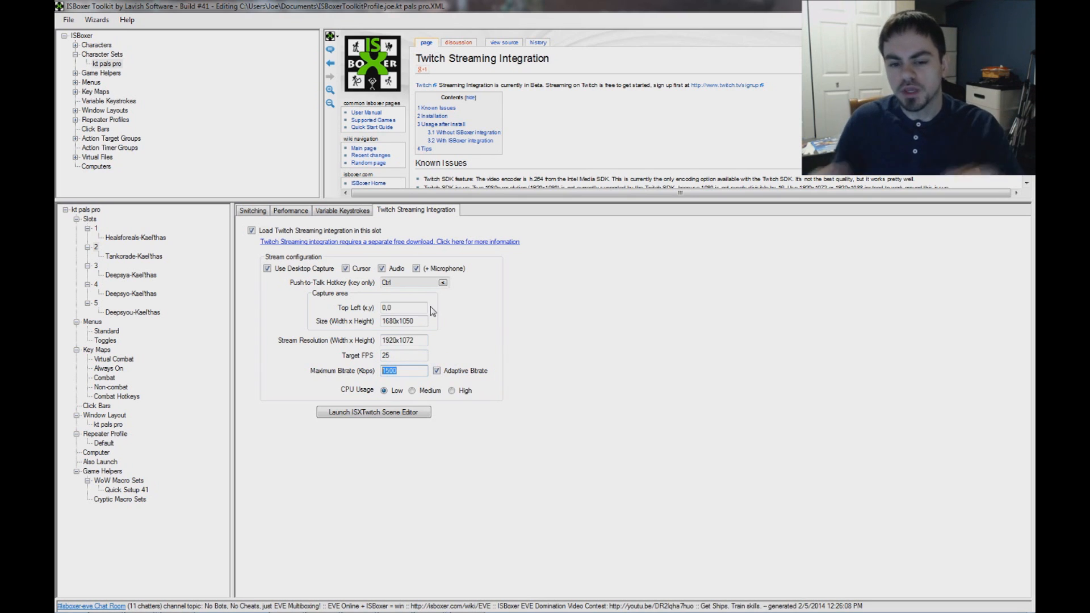
pyautogui.click(436, 370)
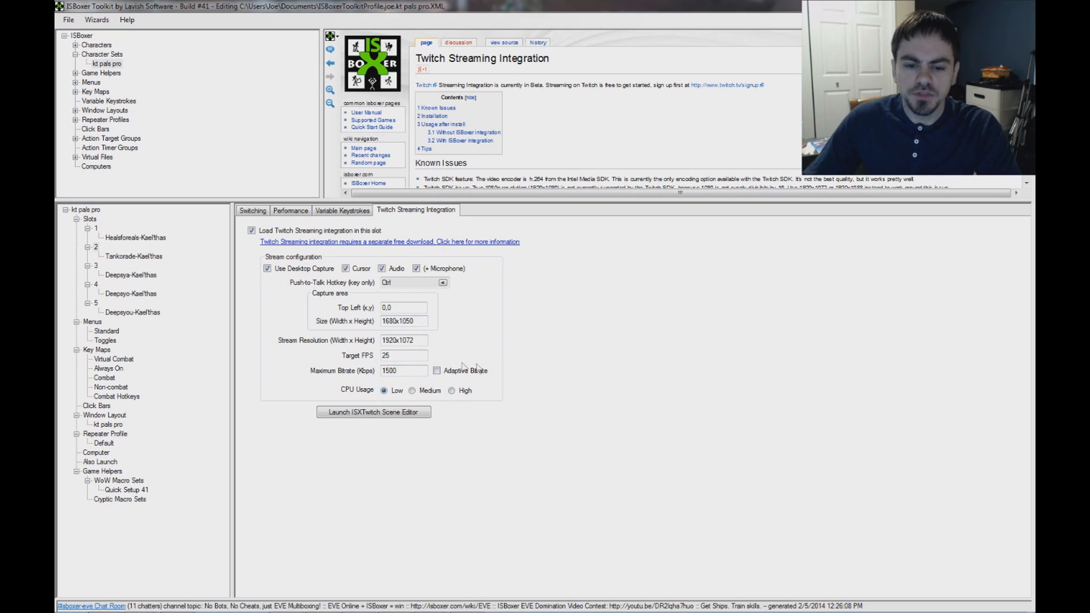
pyautogui.click(436, 370)
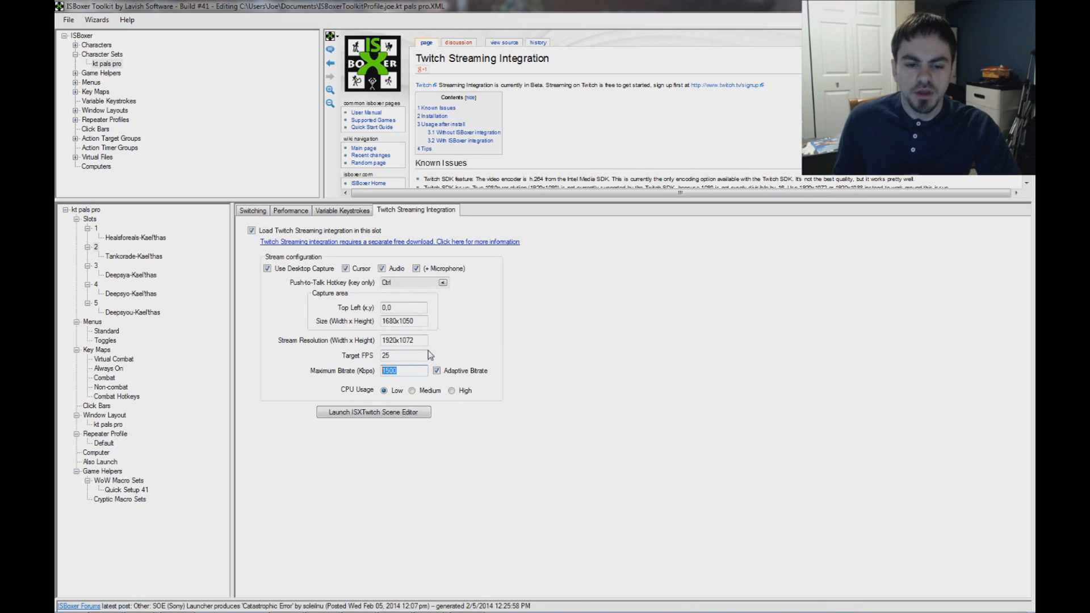
pyautogui.moveTo(406, 371)
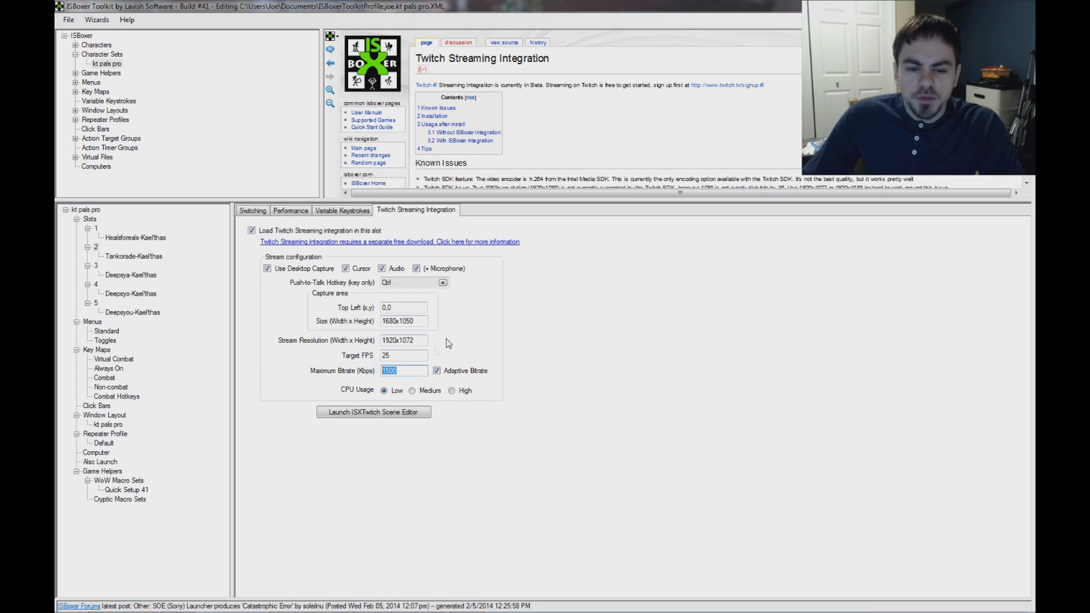
pyautogui.write('20')
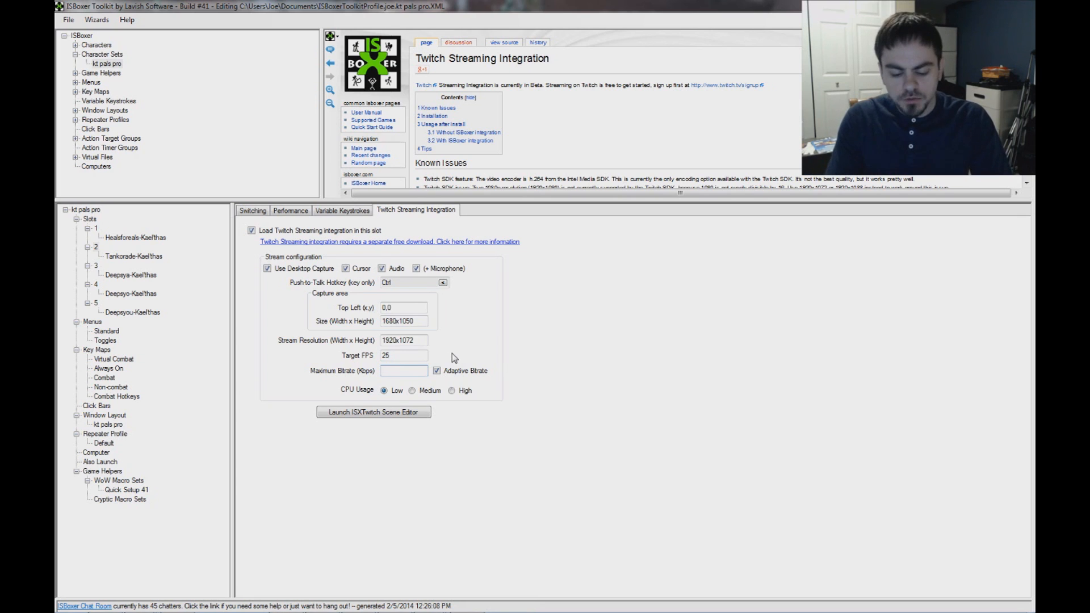
pyautogui.write('768')
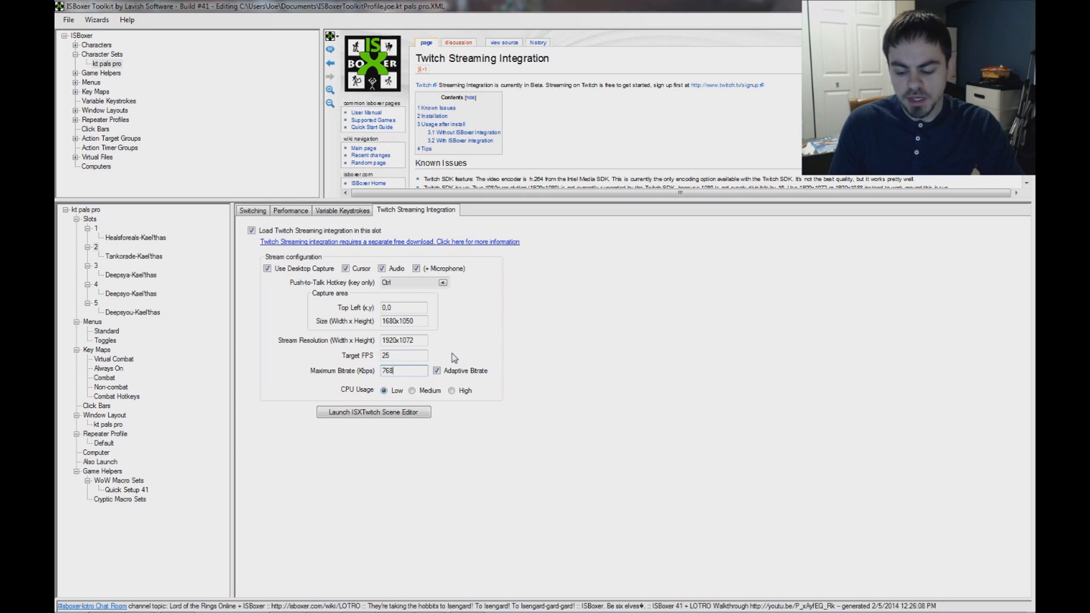
pyautogui.write('1500')
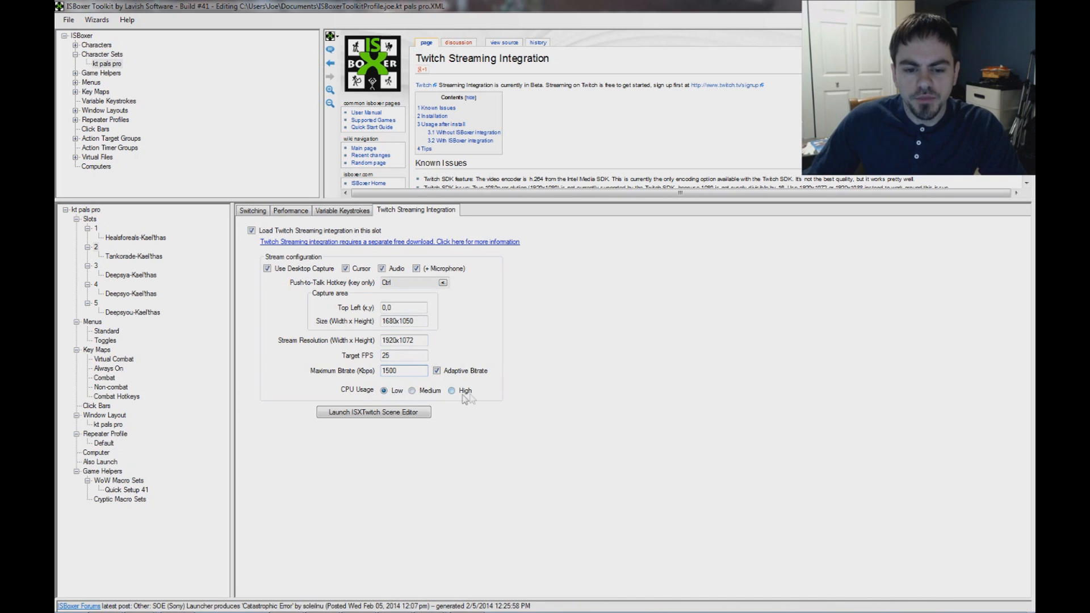
pyautogui.moveTo(413, 391)
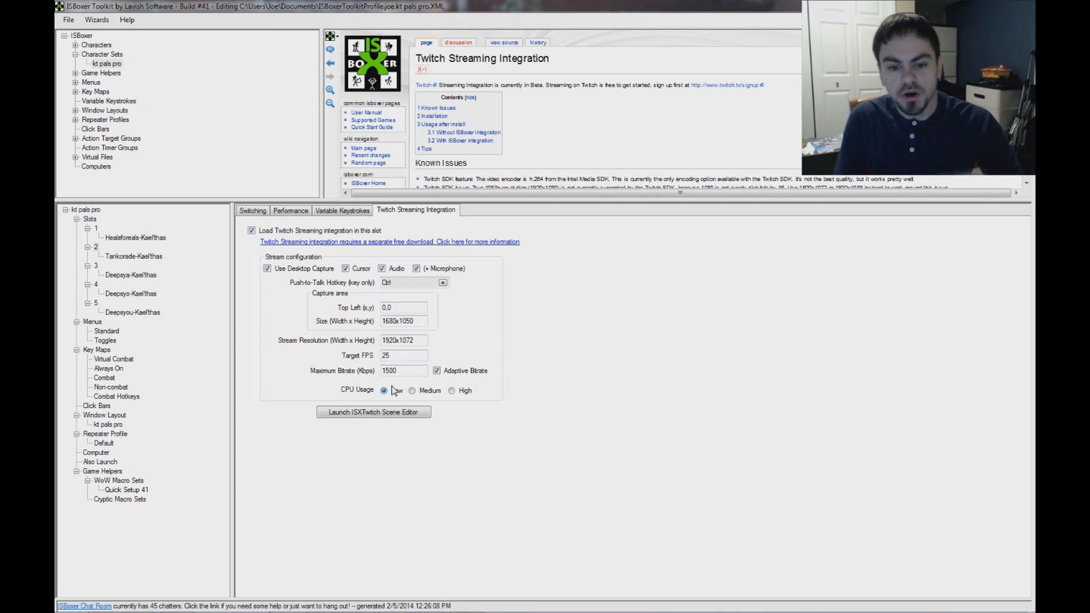
pyautogui.click(452, 391)
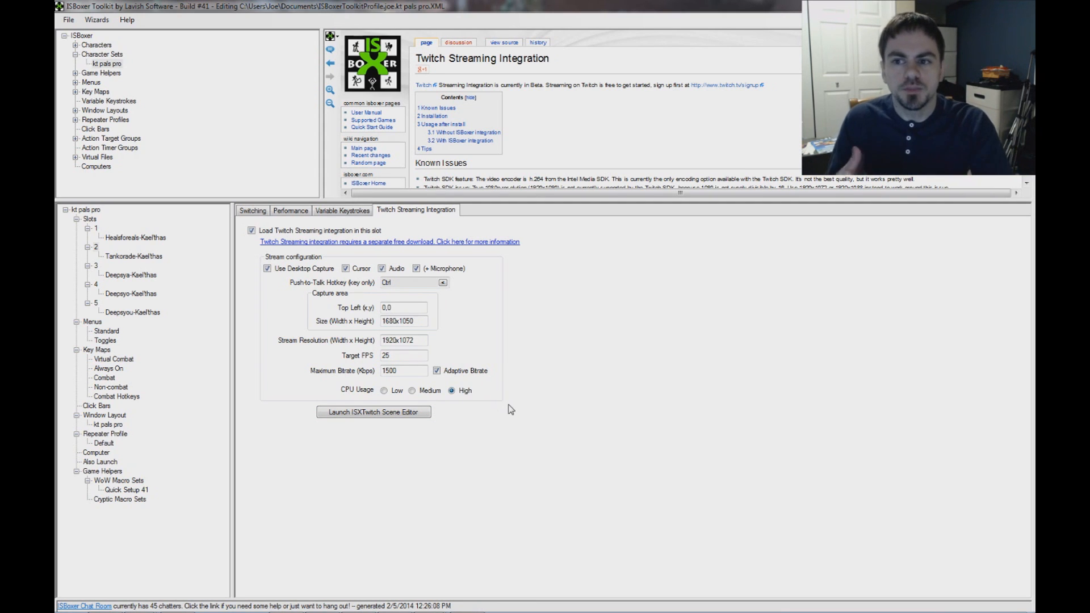
pyautogui.click(384, 390)
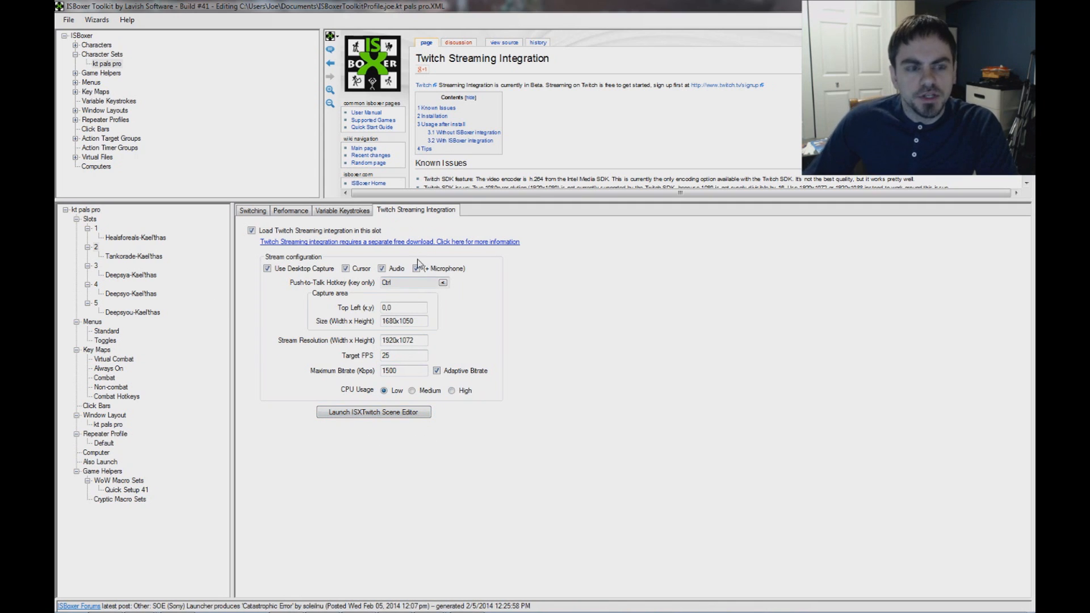
# Step: Export All to Inner Space from the File menu and dismiss the success message
pyautogui.click(70, 21)
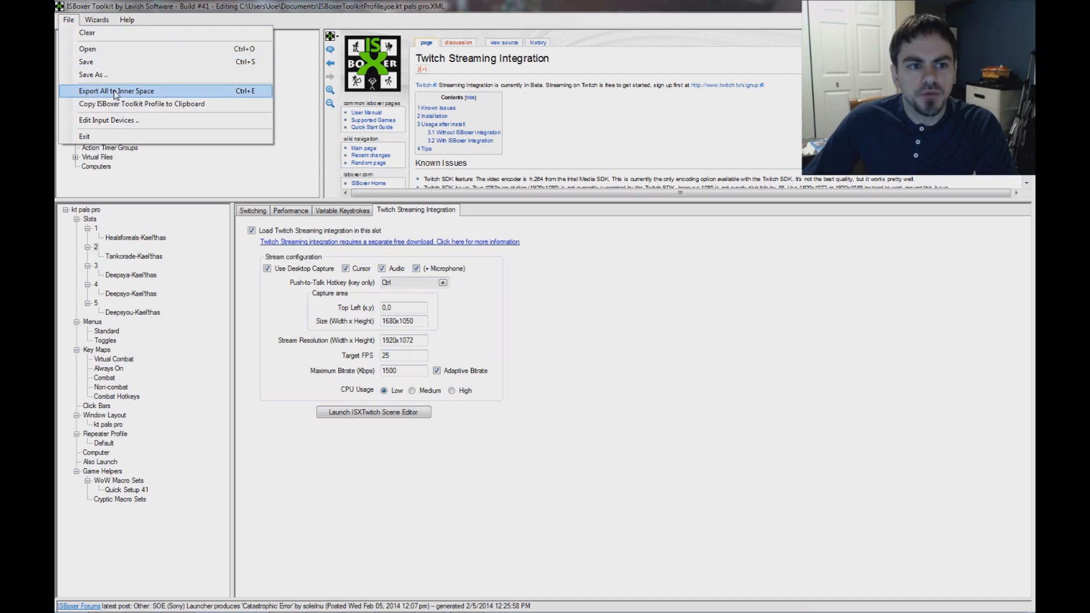
pyautogui.click(117, 91)
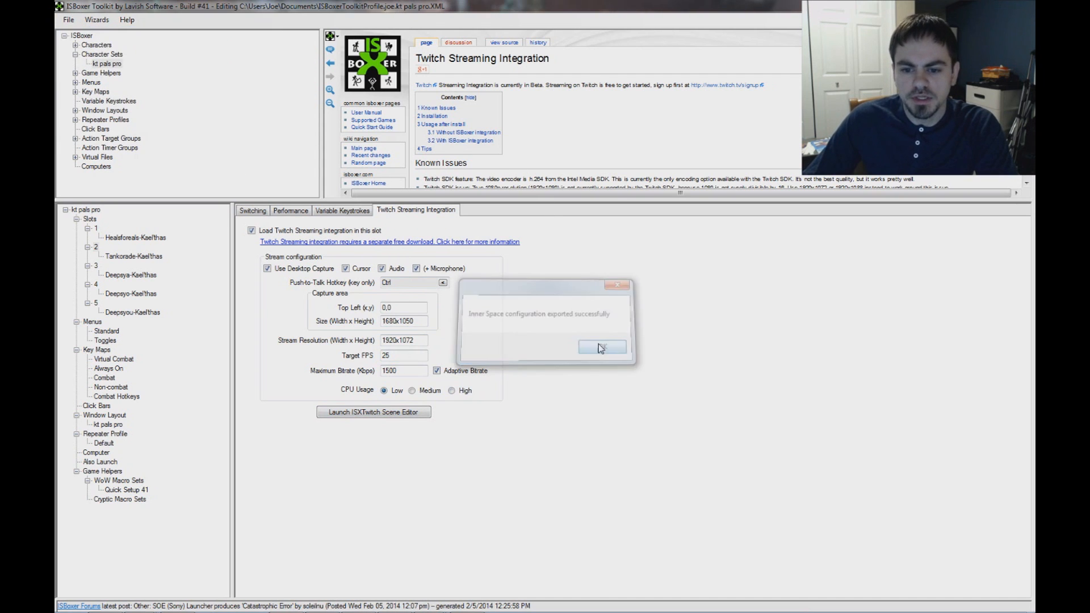
pyautogui.click(602, 347)
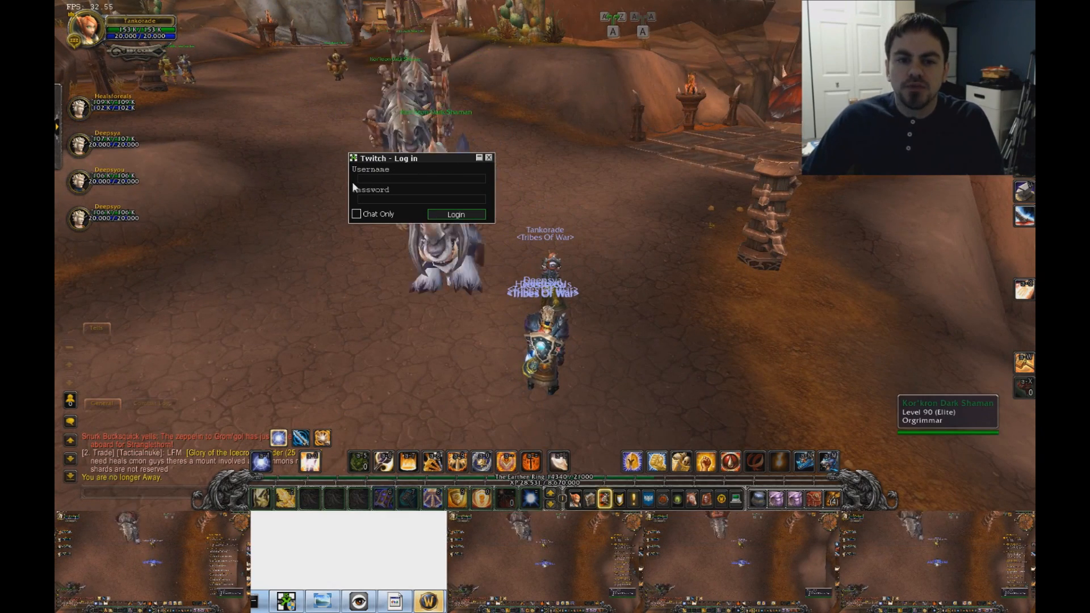
# Step: Log in to the in-game Twitch overlay as ISBoxer with its password
pyautogui.write('ISBoxer')
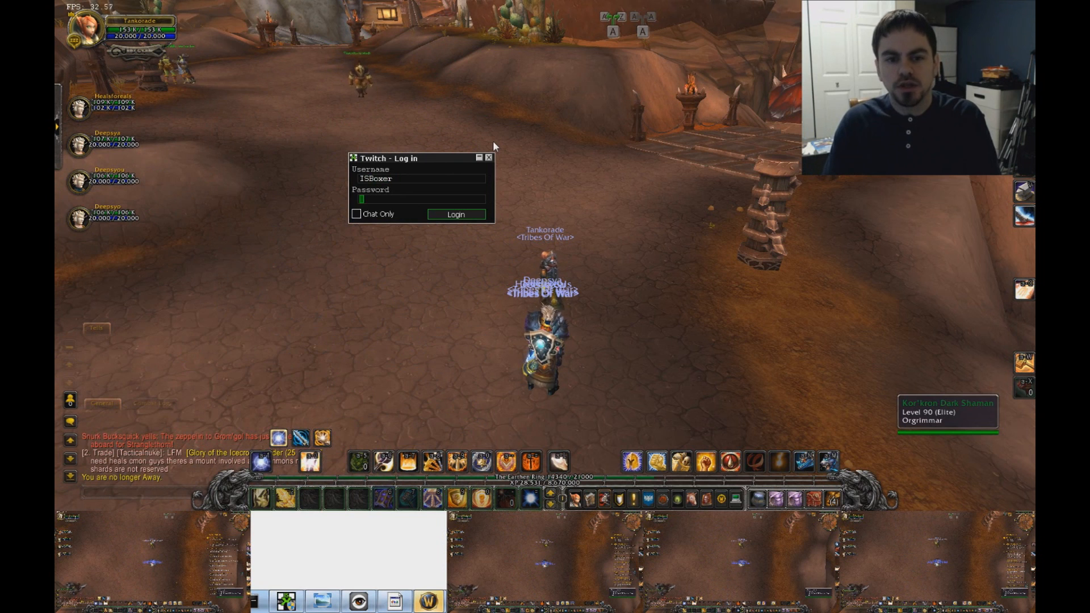
pyautogui.write('password')
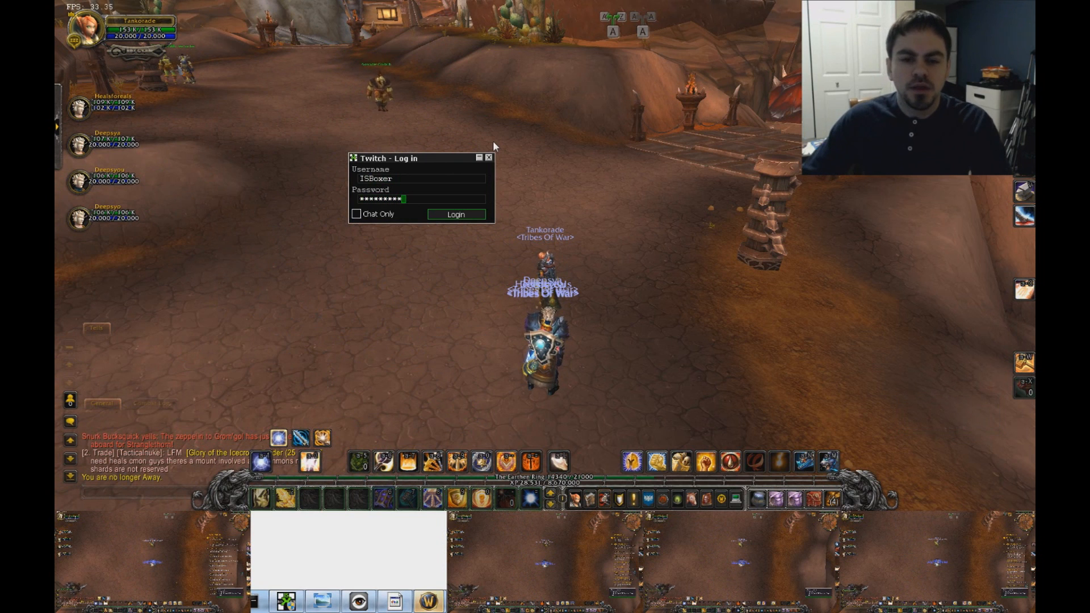
pyautogui.click(455, 213)
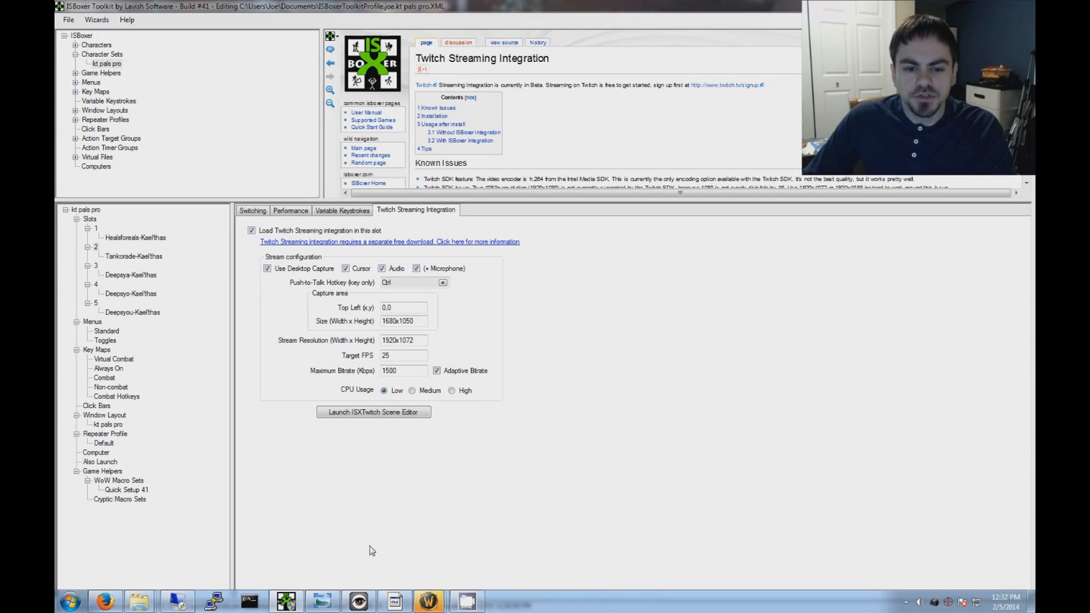
# Step: Return to the game, review the Webcam settings, then show the Stream Output settings
pyautogui.click(374, 412)
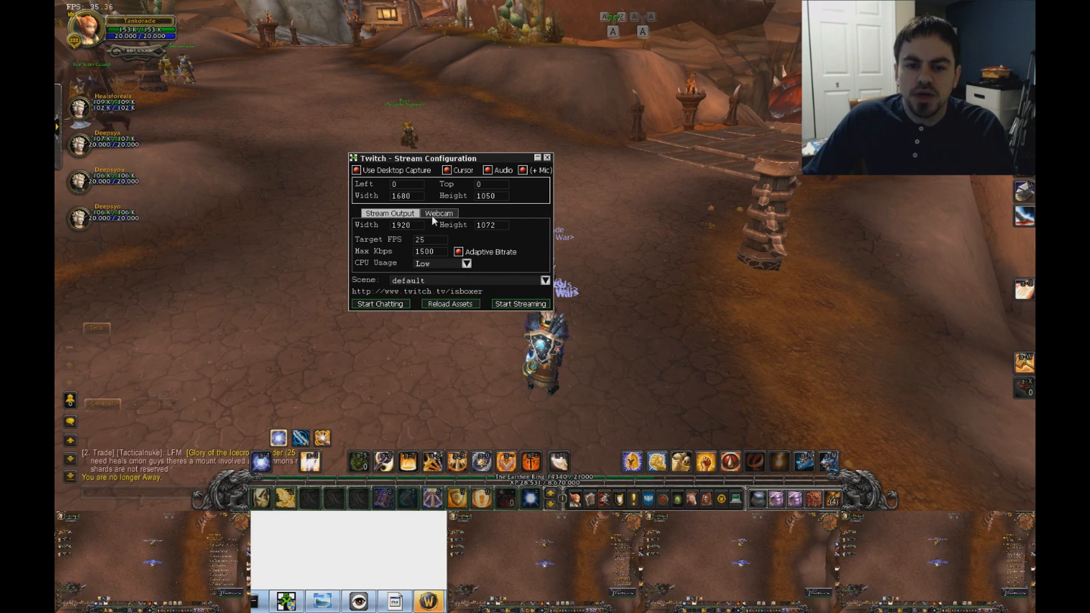
pyautogui.click(438, 214)
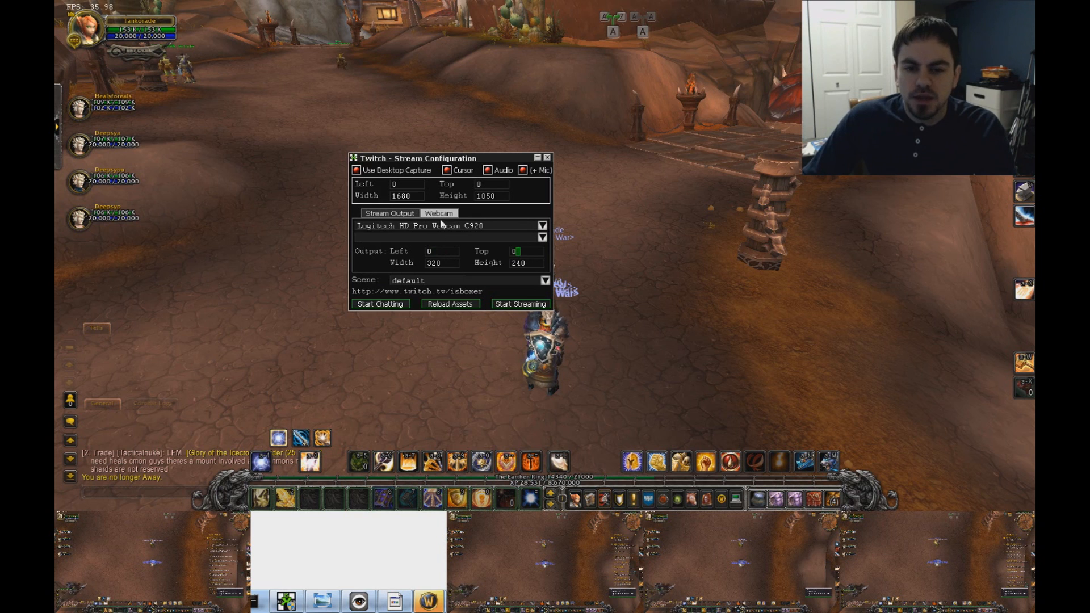
pyautogui.click(543, 225)
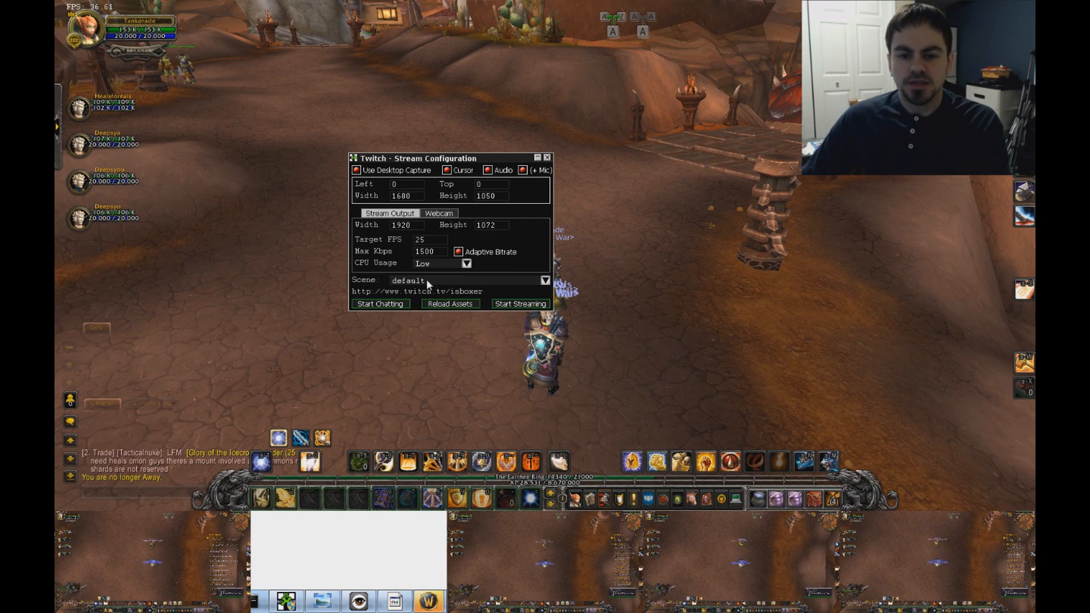
# Step: Choose a scene from the stream's Scene dropdown
pyautogui.click(545, 279)
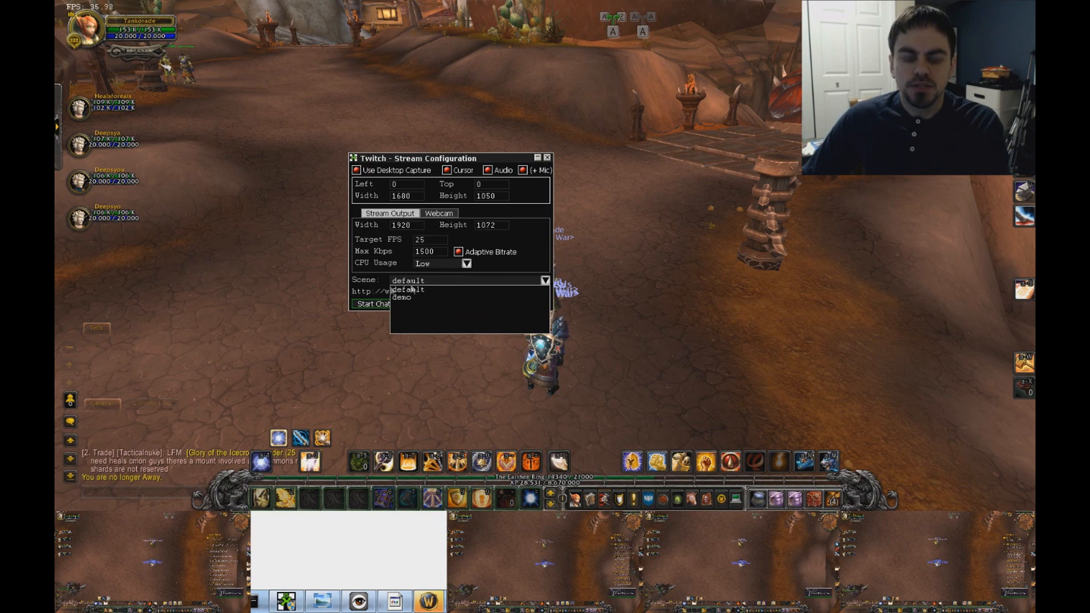
pyautogui.moveTo(411, 302)
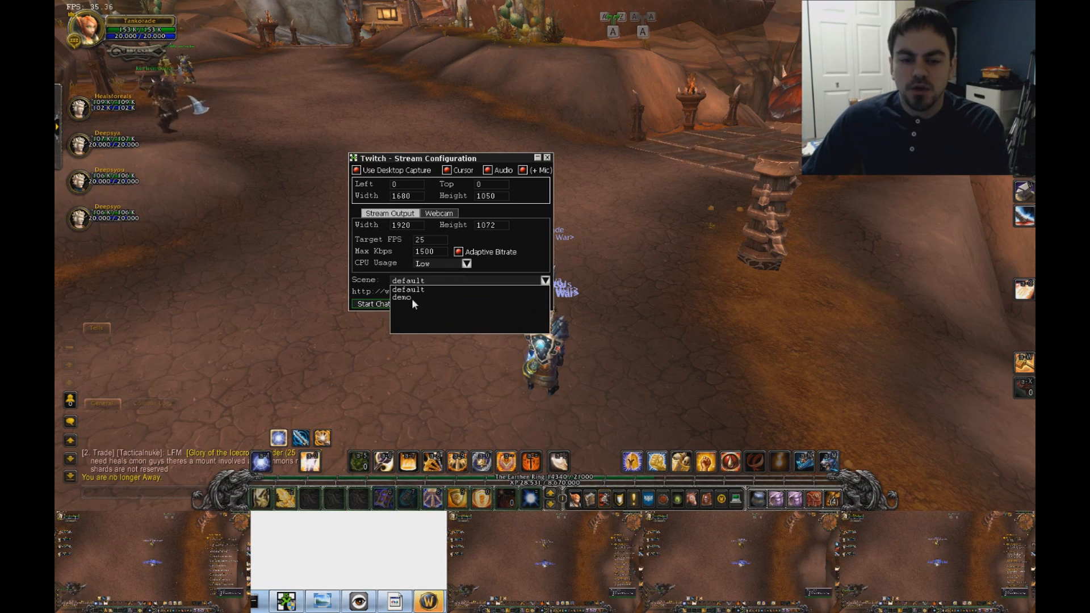
pyautogui.click(409, 289)
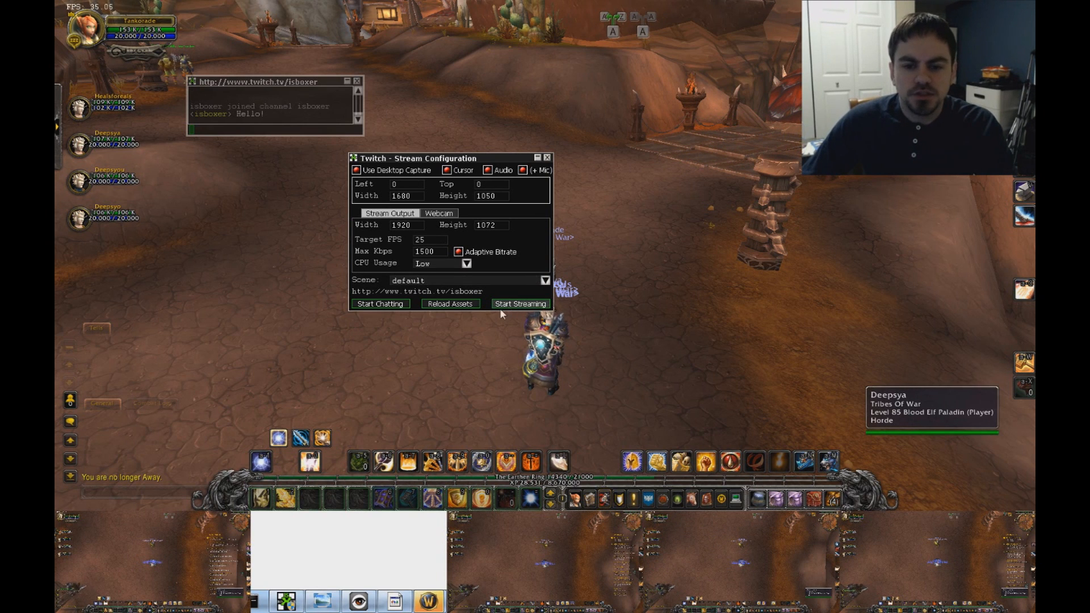
# Step: Start broadcasting to Twitch, leaving the compact stream control bar on the default scene
pyautogui.click(520, 304)
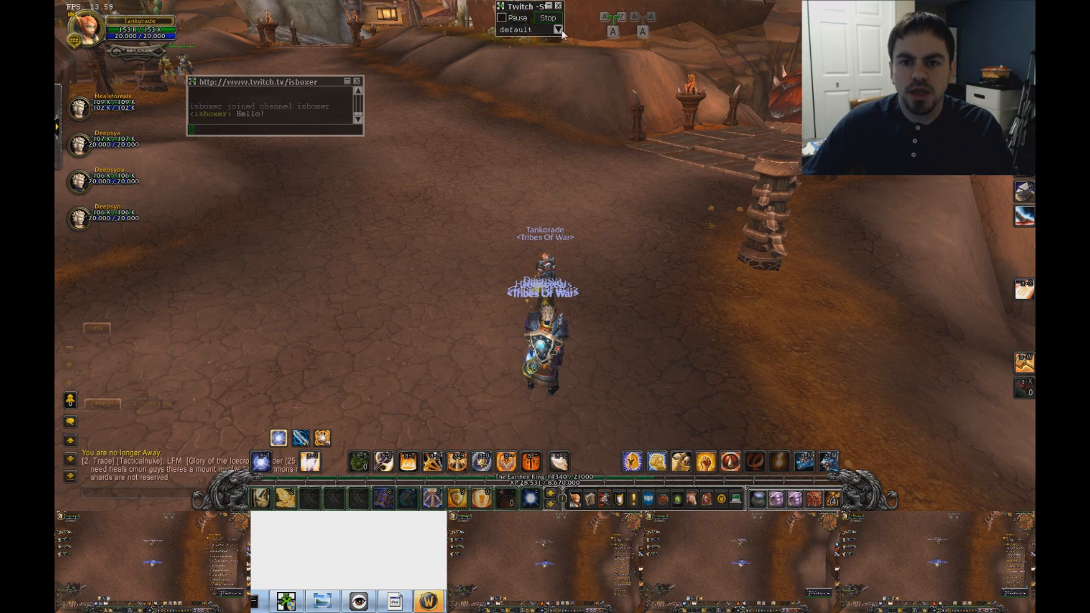
pyautogui.click(559, 30)
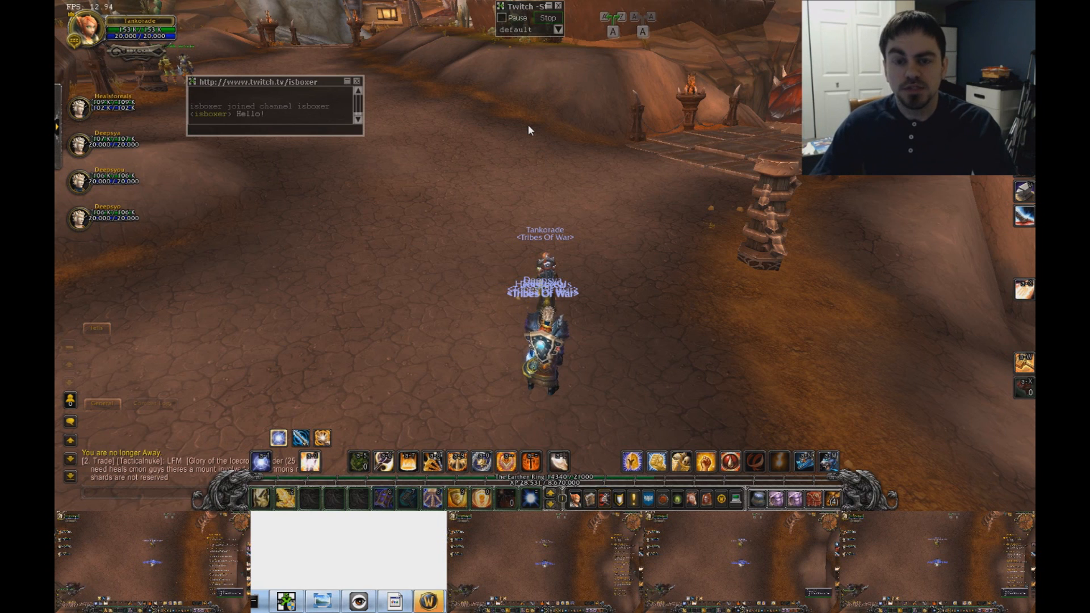
pyautogui.moveTo(460, 98)
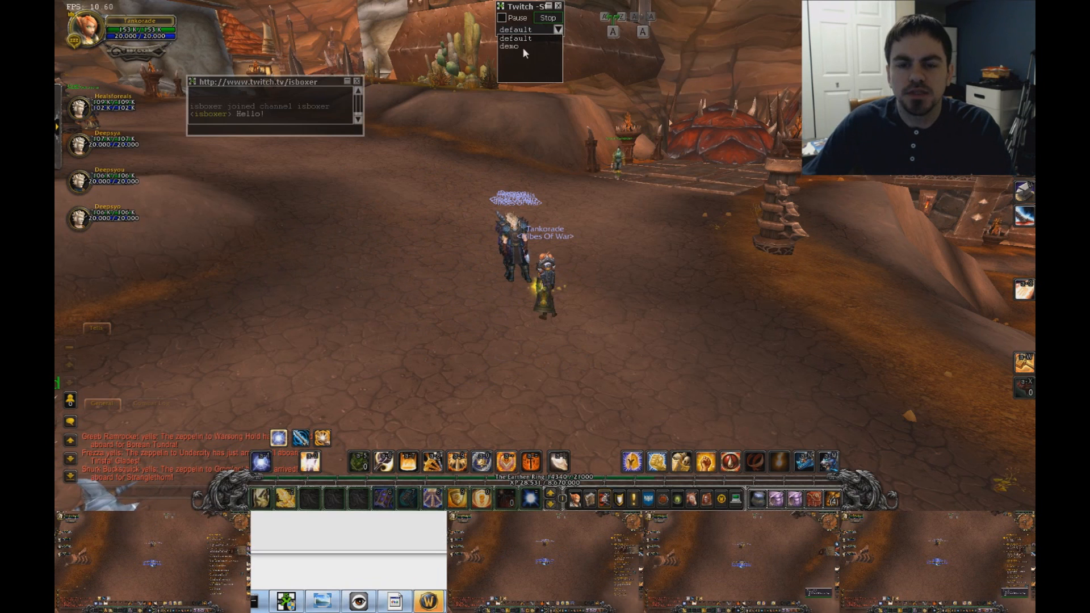
# Step: Switch the live stream from the default scene to the demo scene via the scene dropdown
pyautogui.click(510, 51)
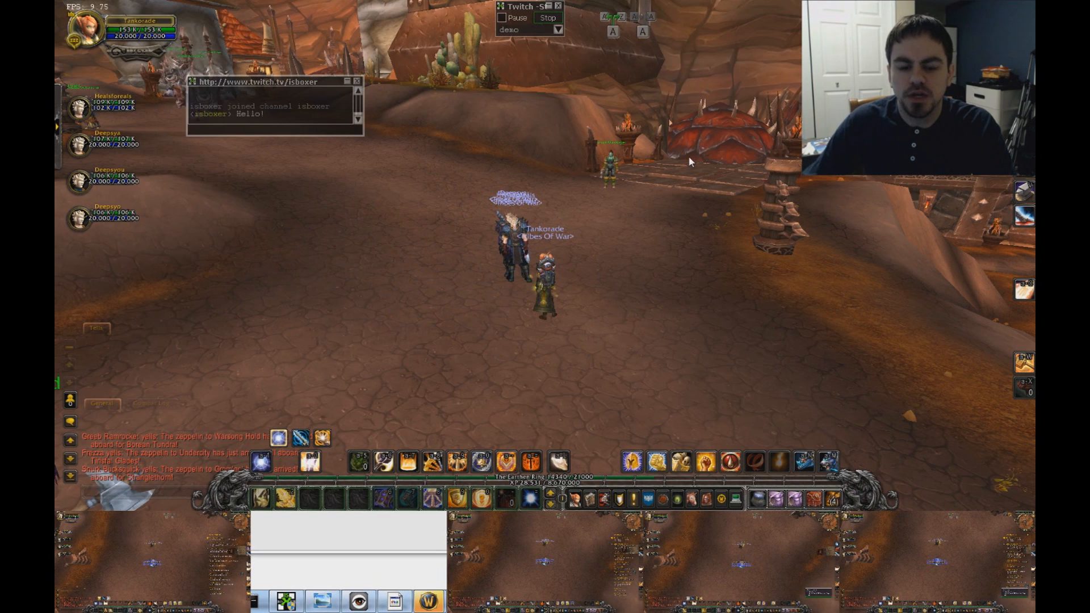